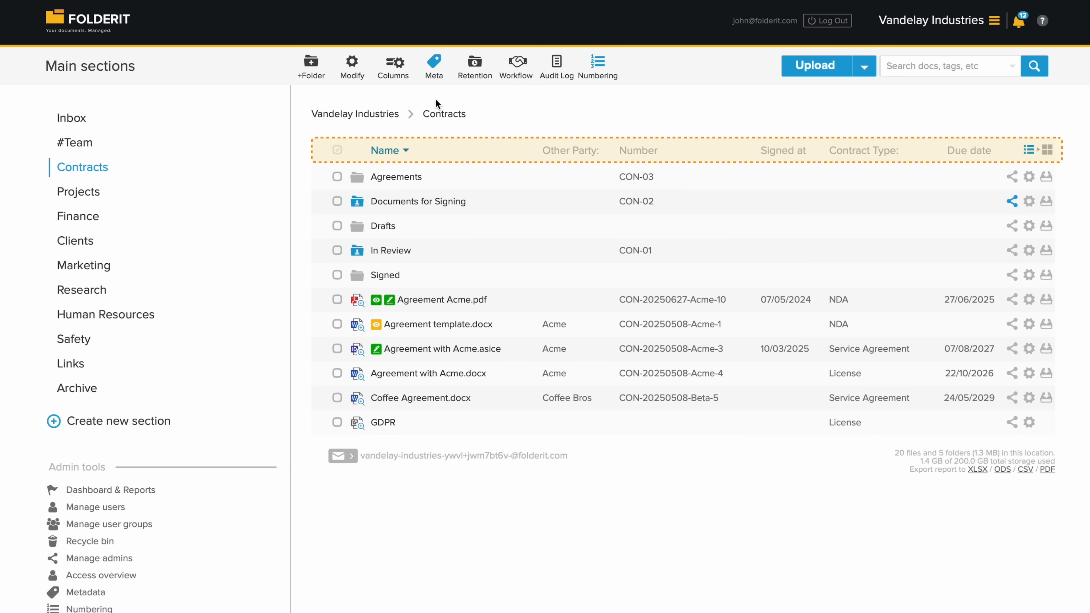
- View the Contracts folder with its Compliance Reminder banner above the document list
click(393, 67)
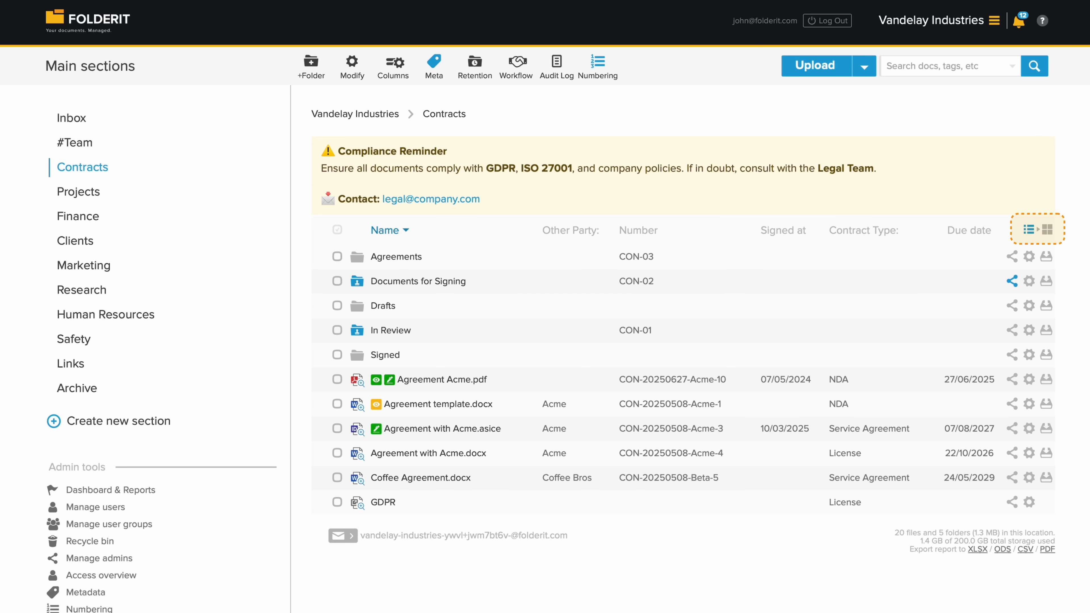
click(1044, 228)
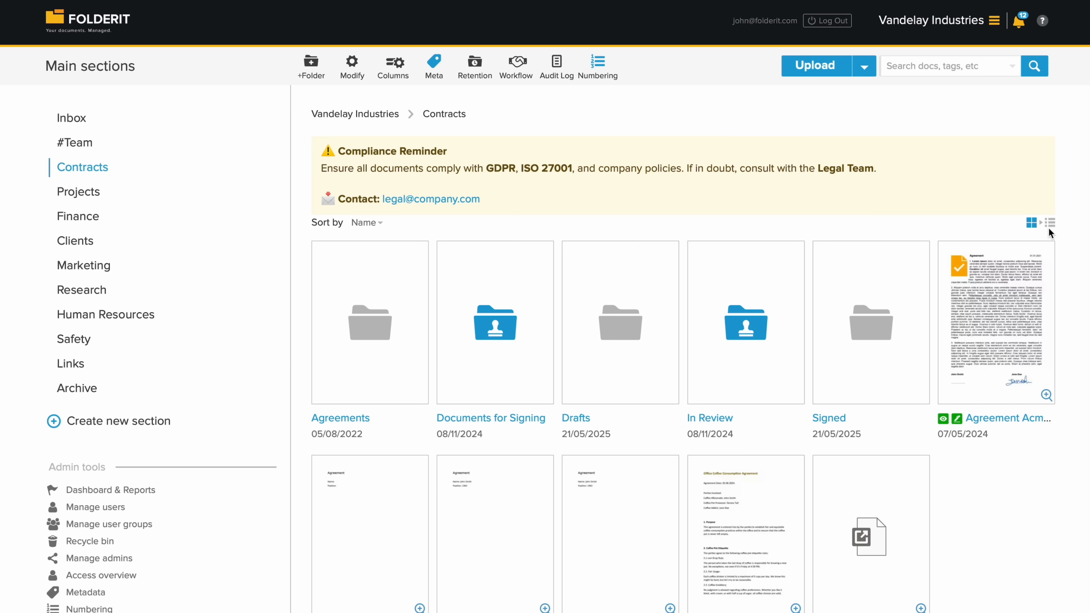
click(1040, 222)
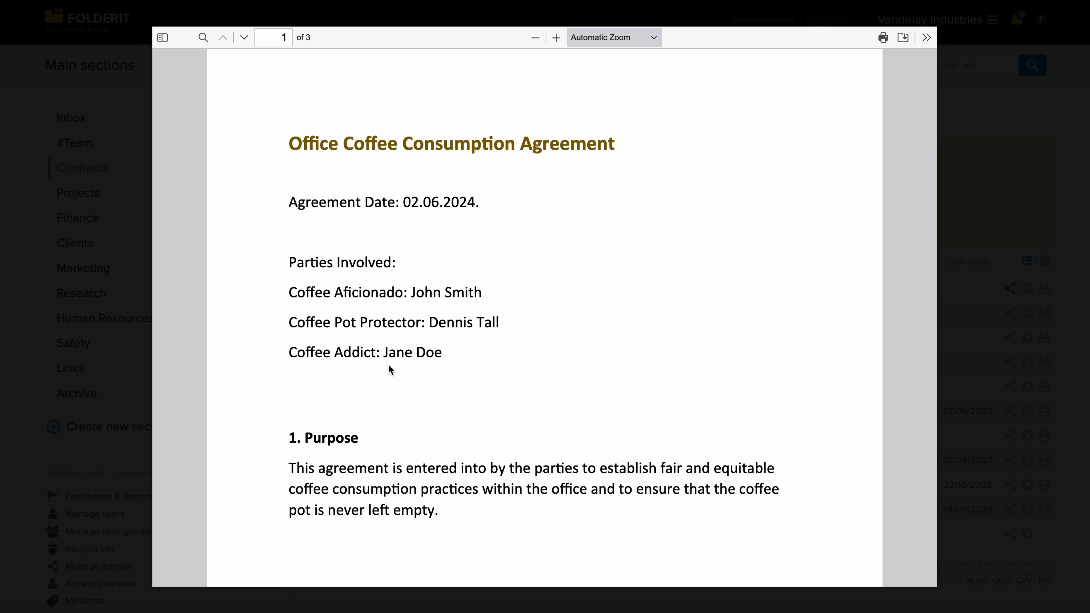
scroll(down, 3)
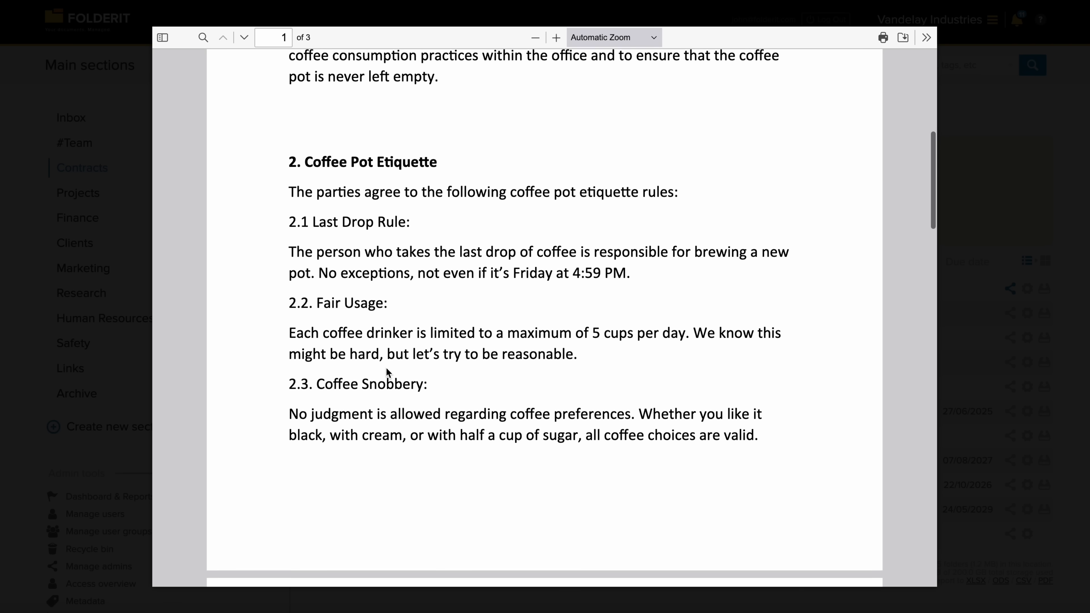
scroll(down, 3)
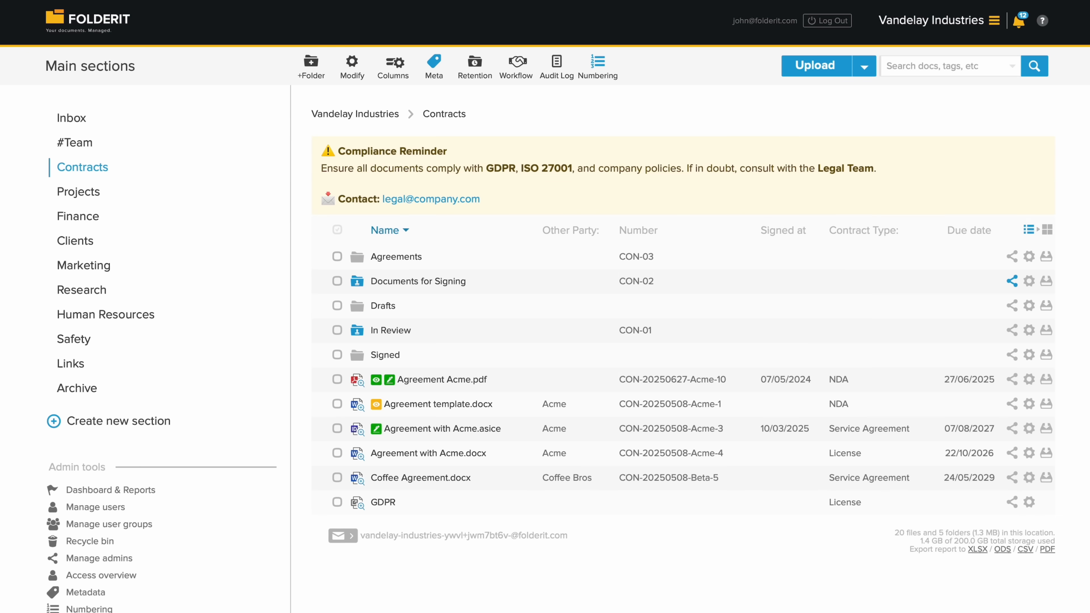
- Upload the two PDFs into Contracts and copy the folder's import-by-email address
click(815, 66)
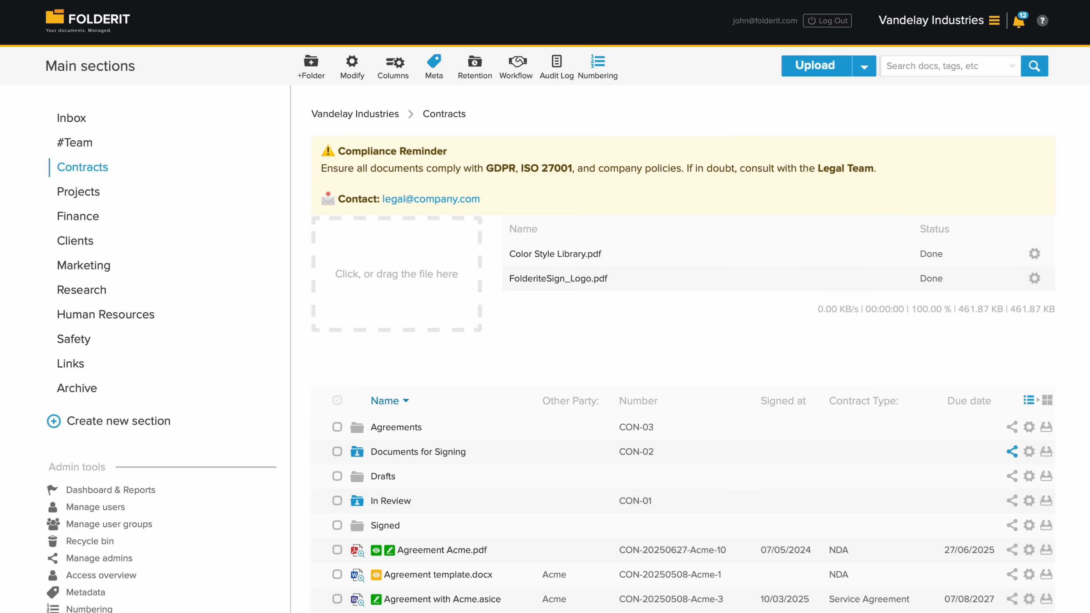
click(864, 66)
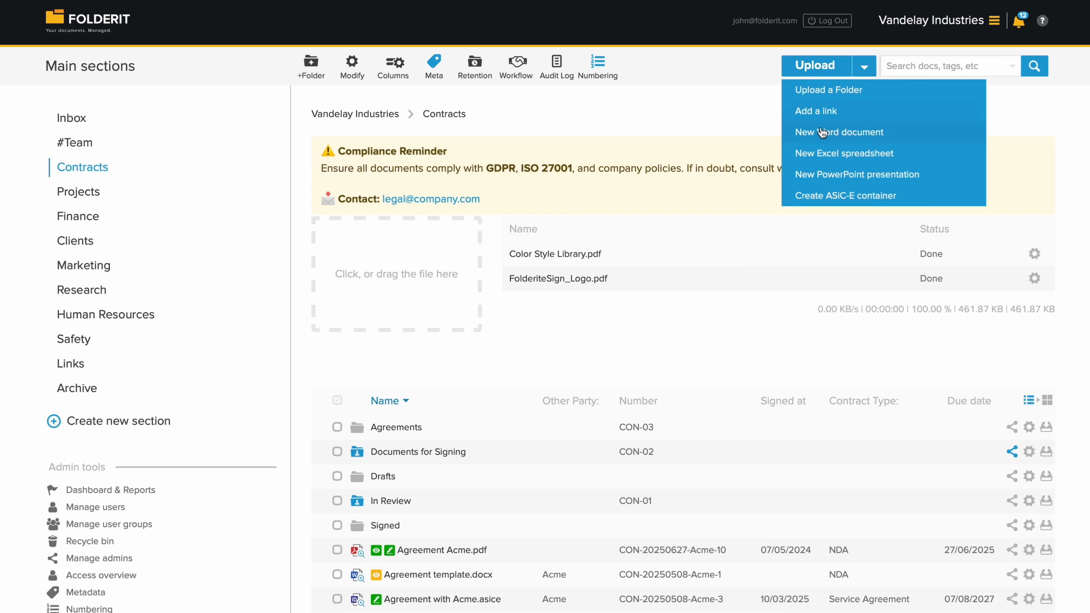
mouse_move(857, 174)
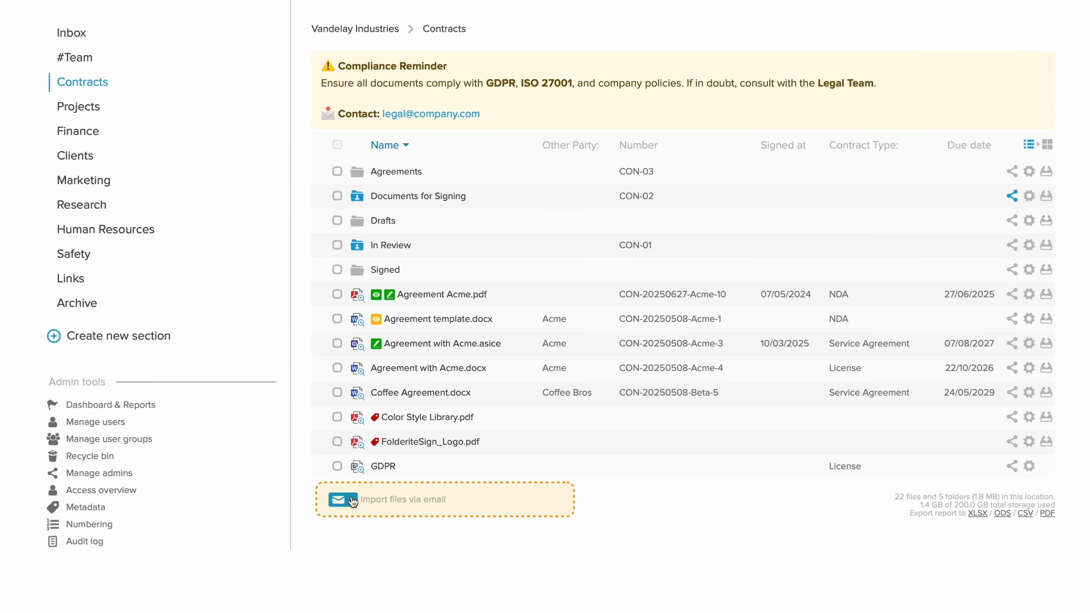
click(348, 499)
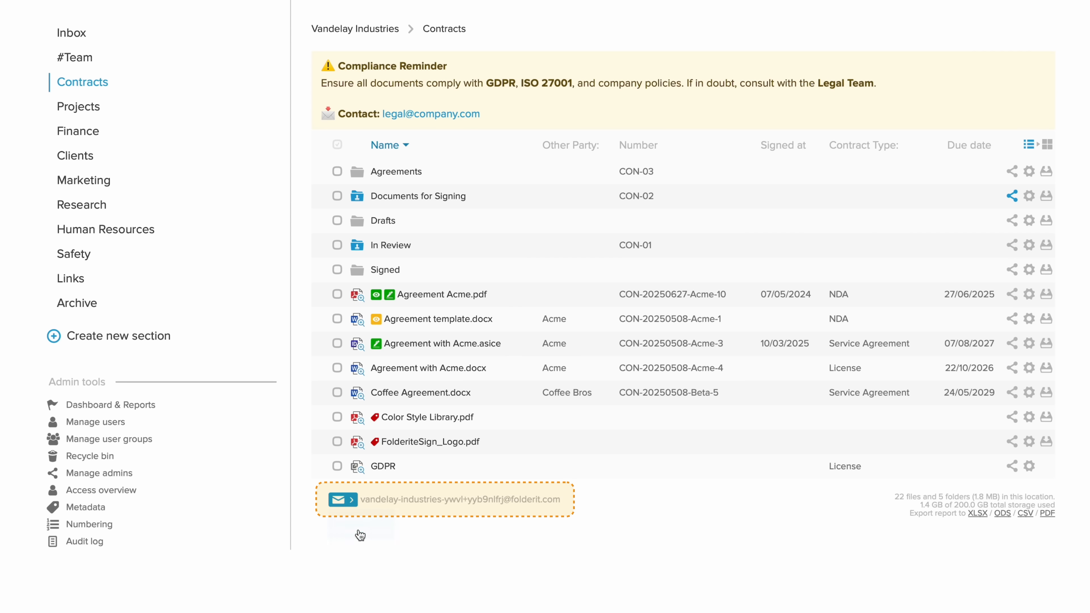
click(343, 499)
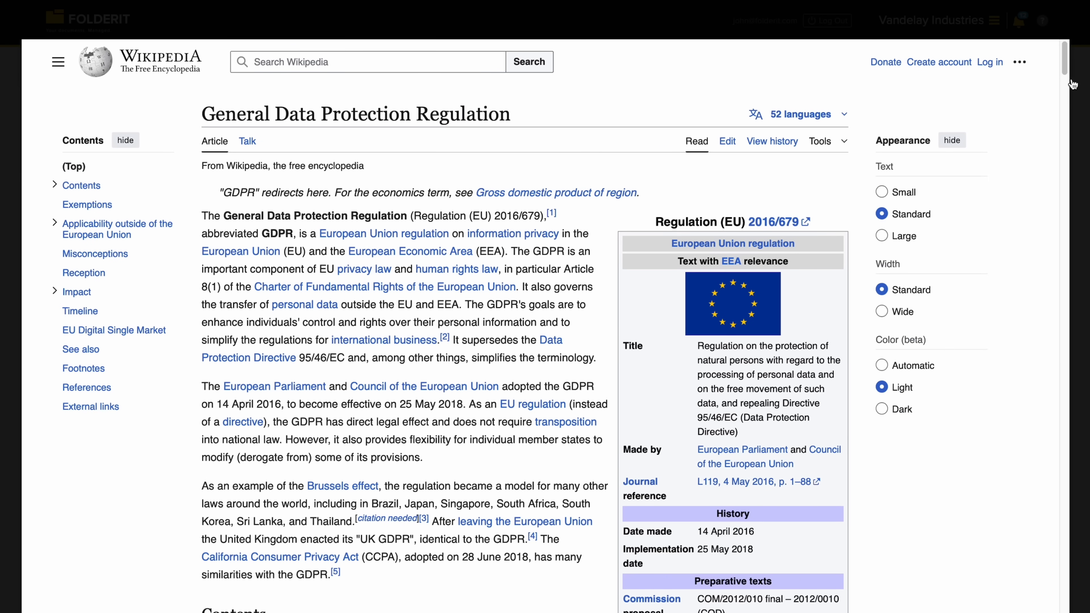
scroll(down, 3)
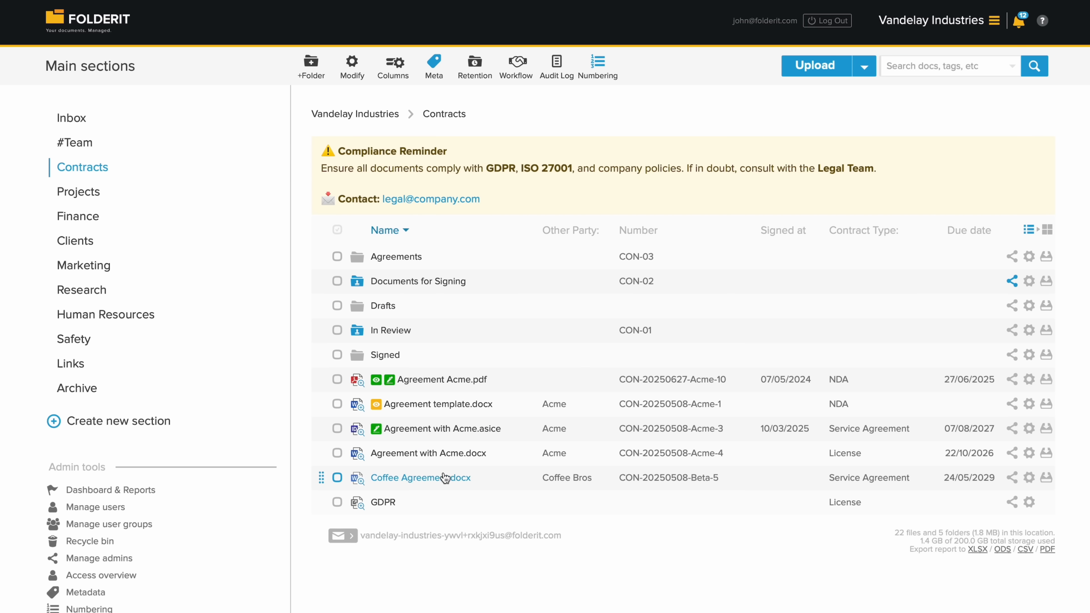
- View Coffee Agreement.docx details and its Modify metadata form, then leave the form
click(420, 477)
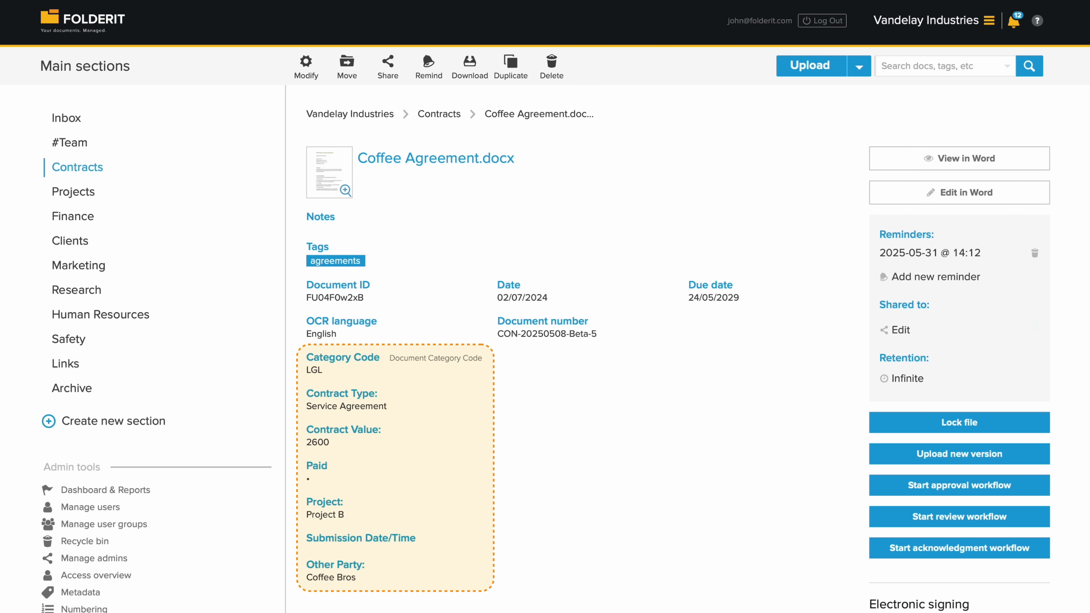
click(306, 66)
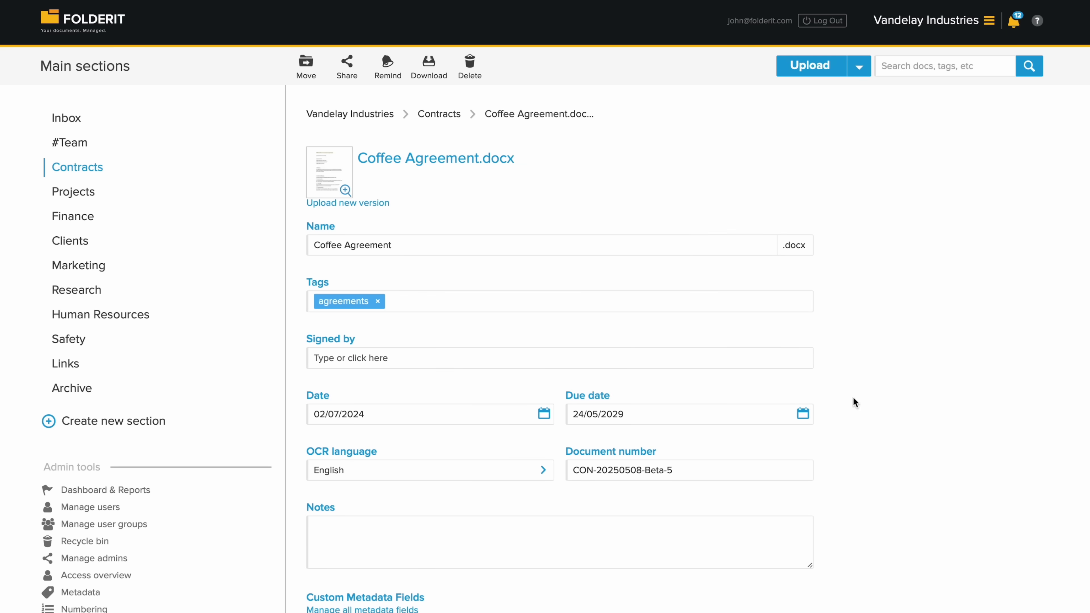
scroll(down, 3)
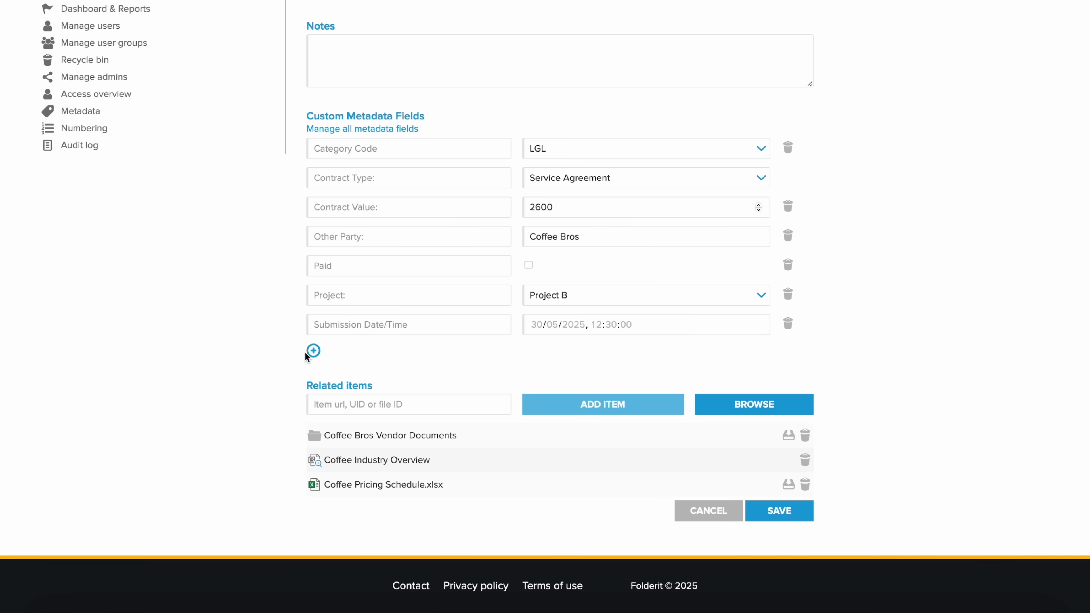
click(312, 350)
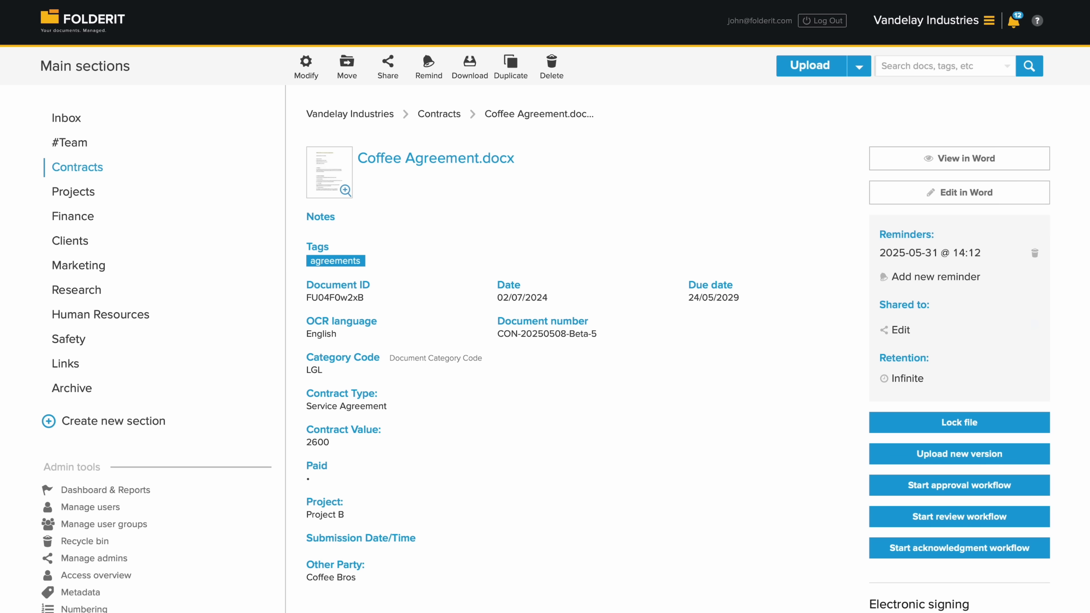
- Review the Other versions and Audit Log sections of Coffee Agreement.docx
scroll(down, 3)
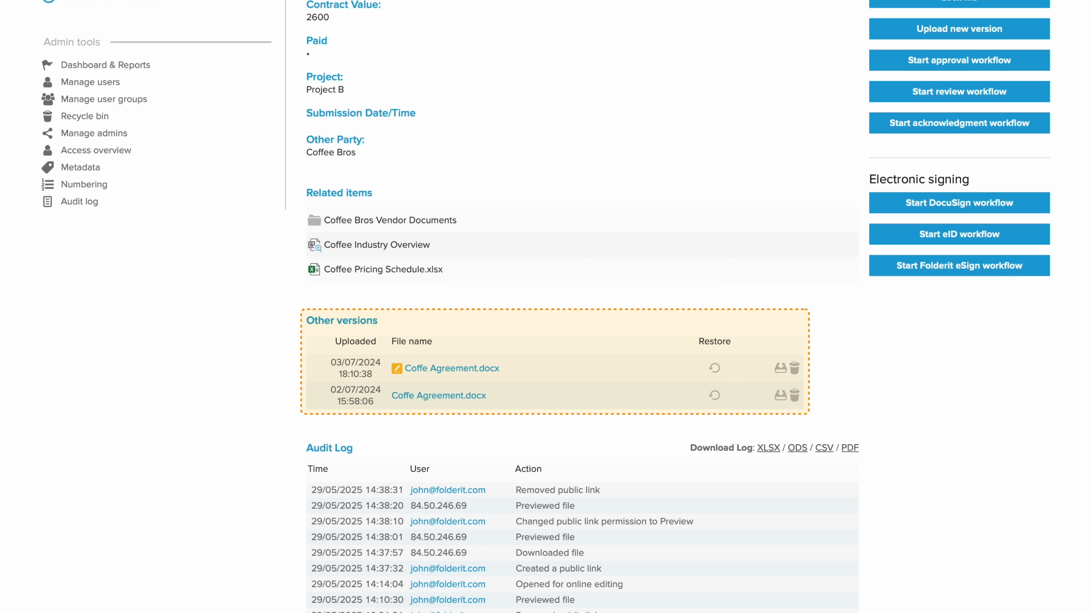
scroll(down, 3)
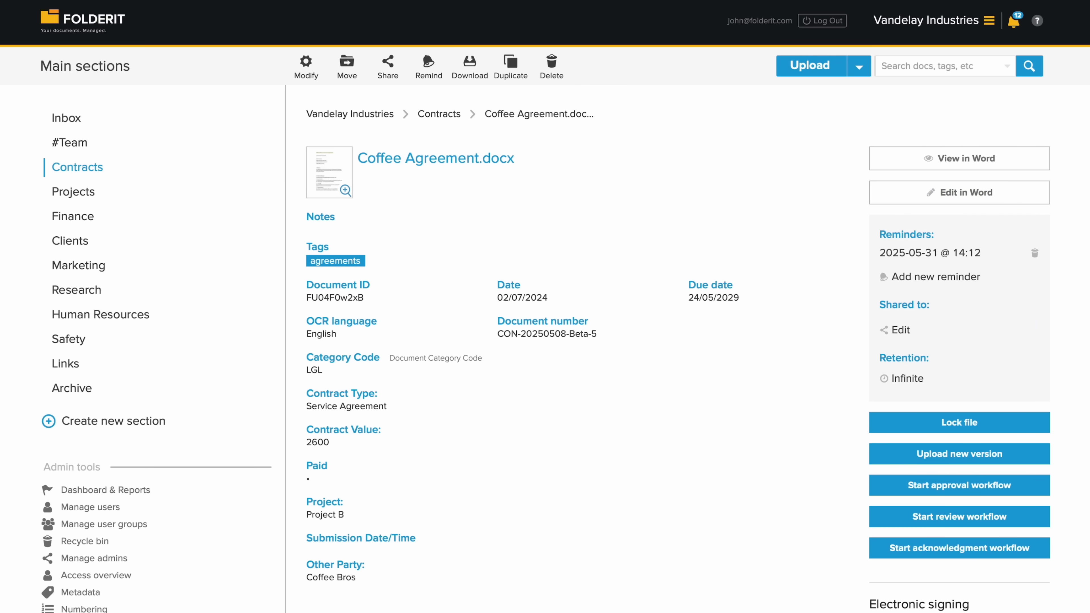
click(428, 66)
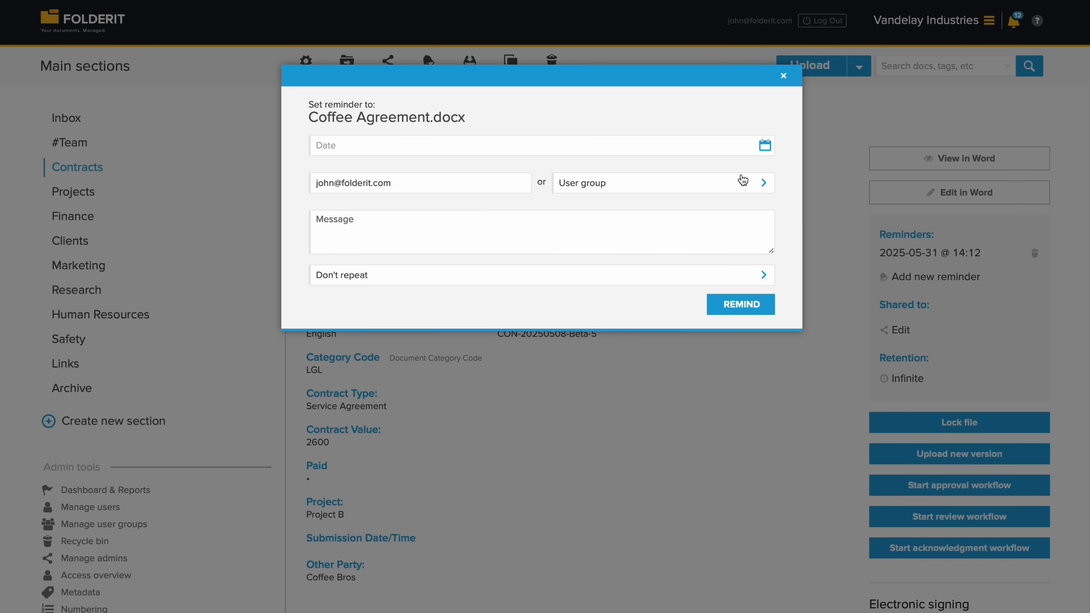
click(660, 183)
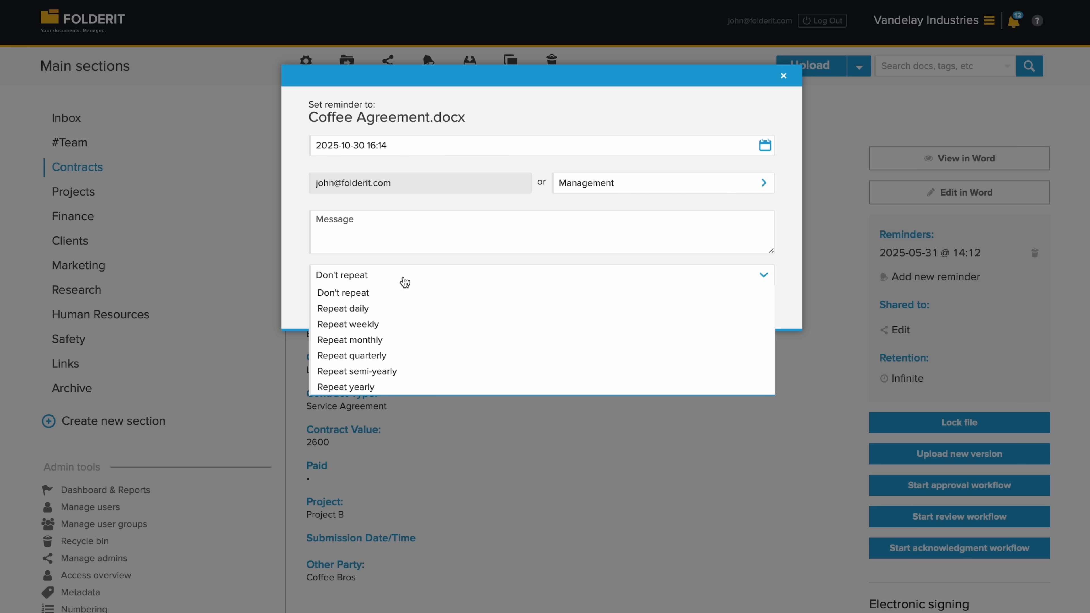
click(345, 386)
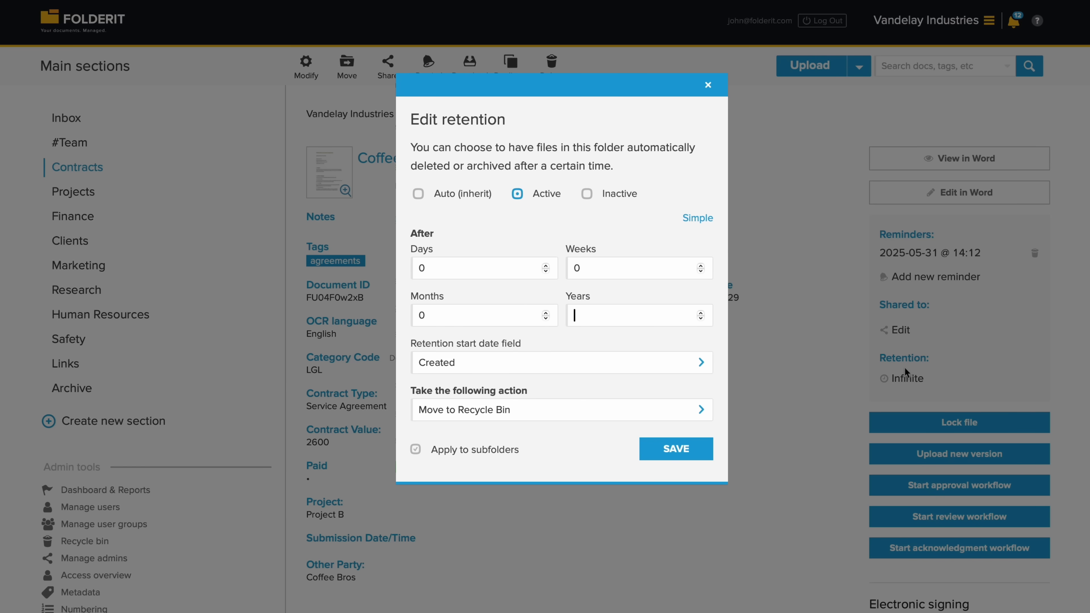
- Save retention as active: 7 years from the due date, archive to folder
text(7)
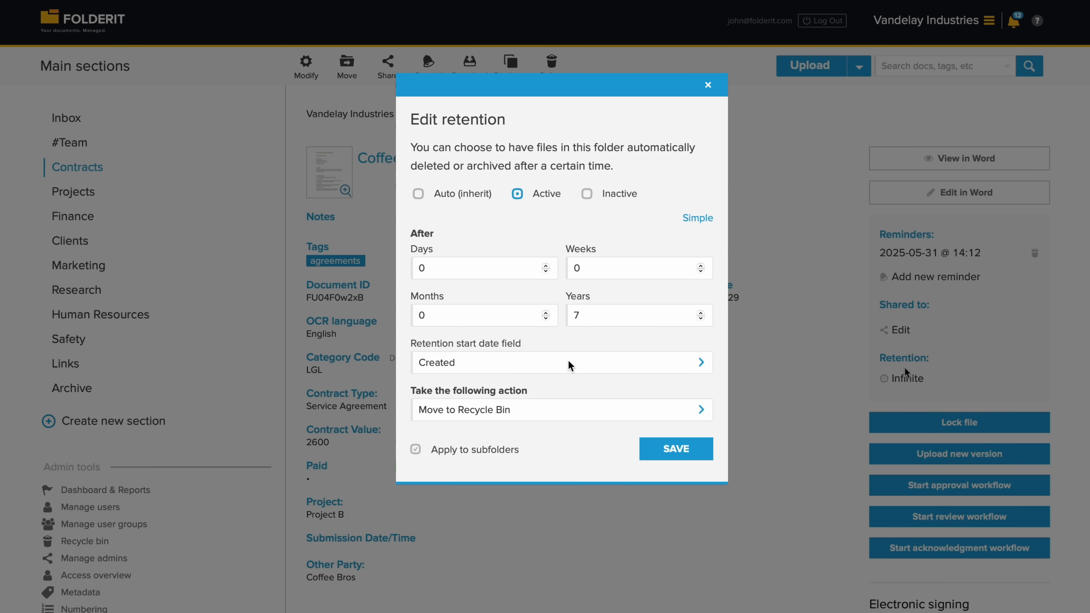
click(560, 362)
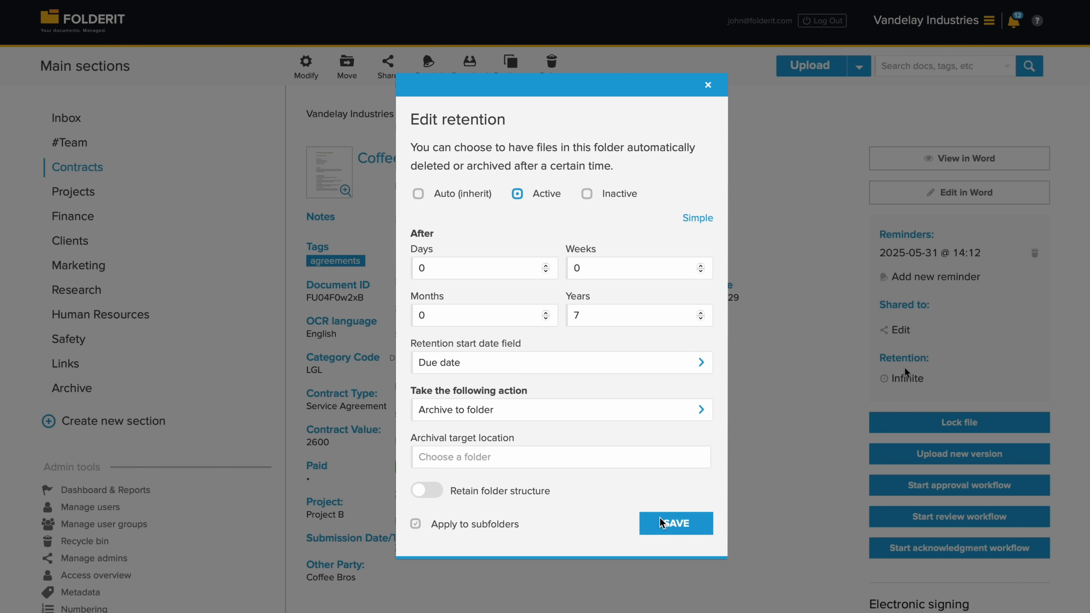
click(675, 523)
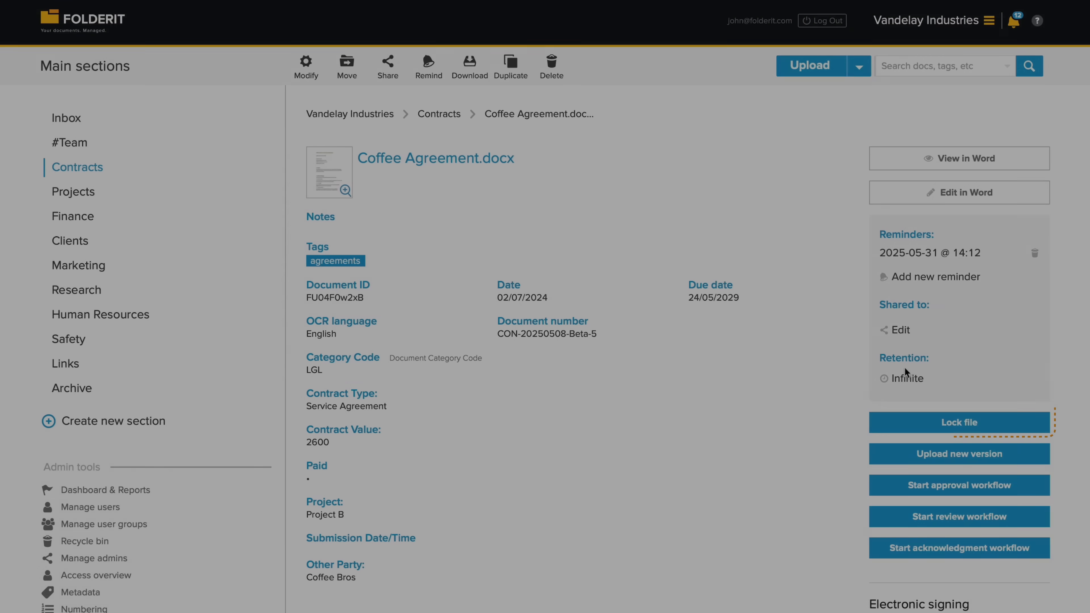
click(958, 423)
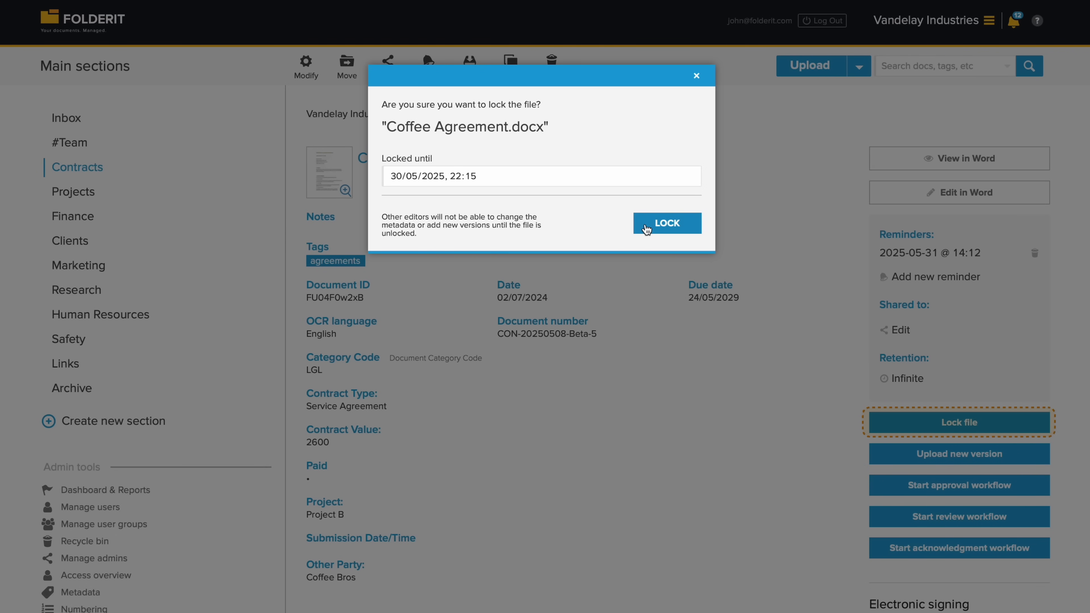
click(666, 223)
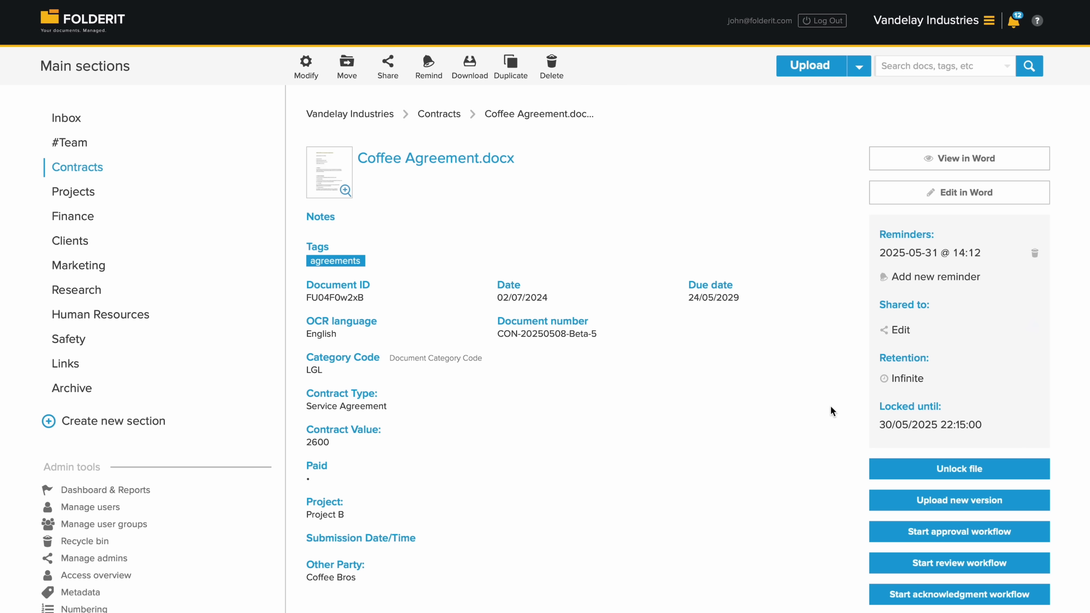
click(959, 468)
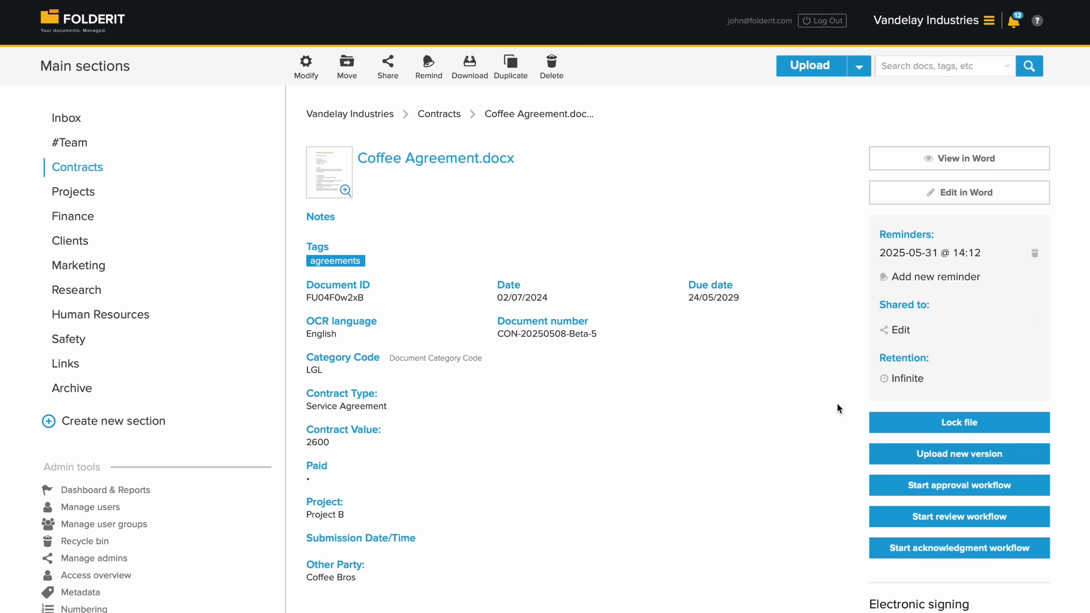
scroll(down, 3)
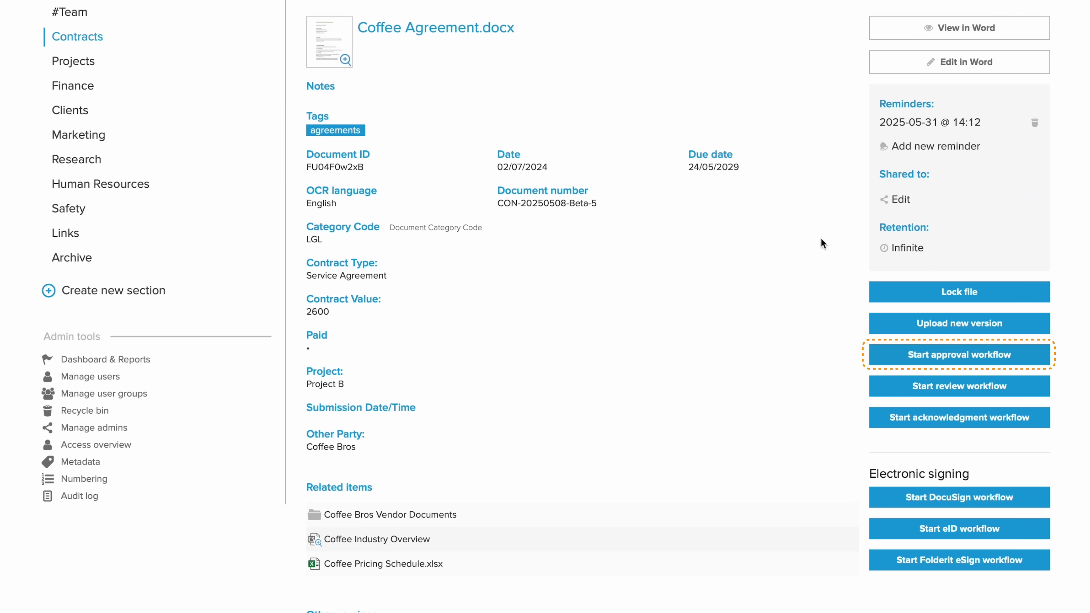
mouse_move(959, 386)
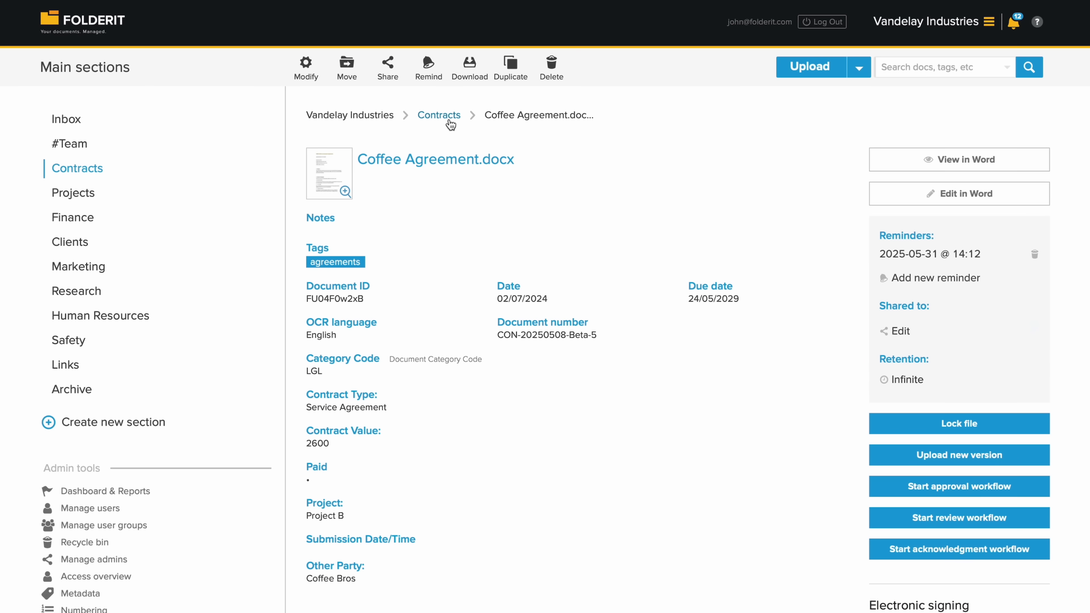
click(439, 115)
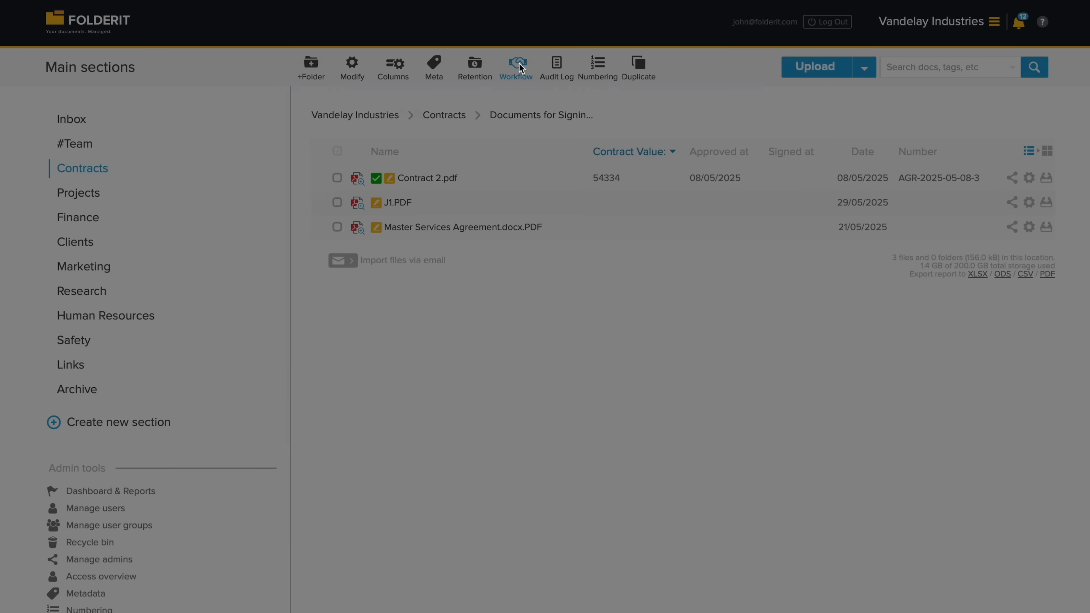
click(516, 67)
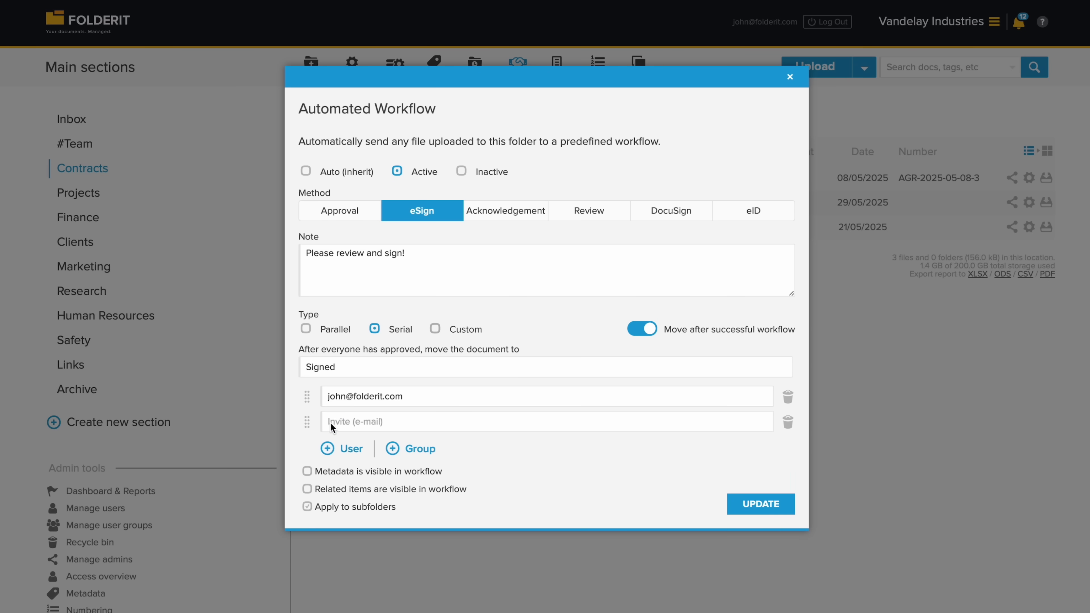
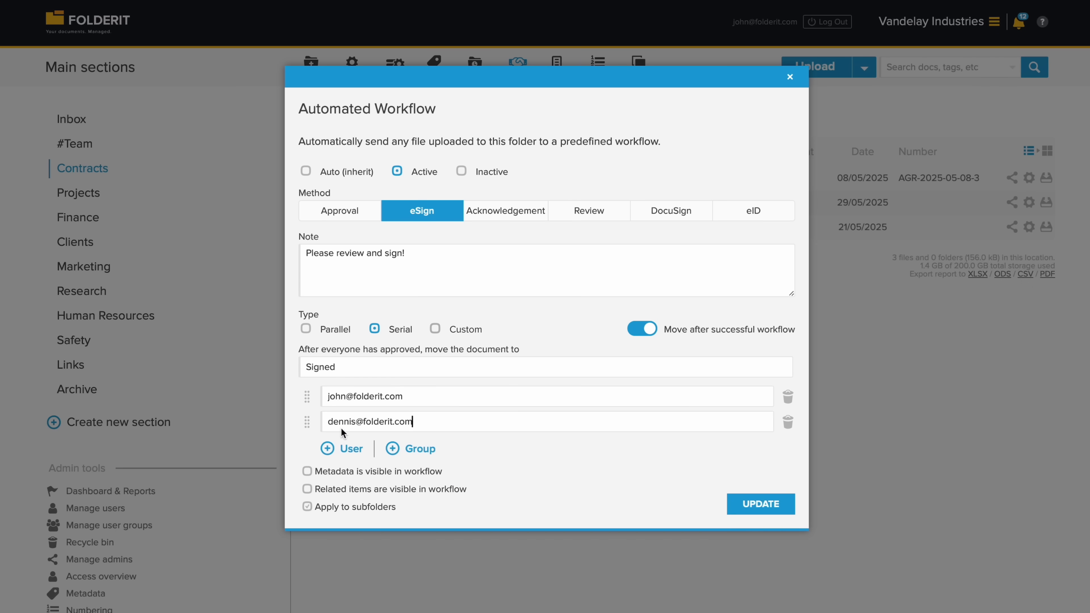
click(343, 449)
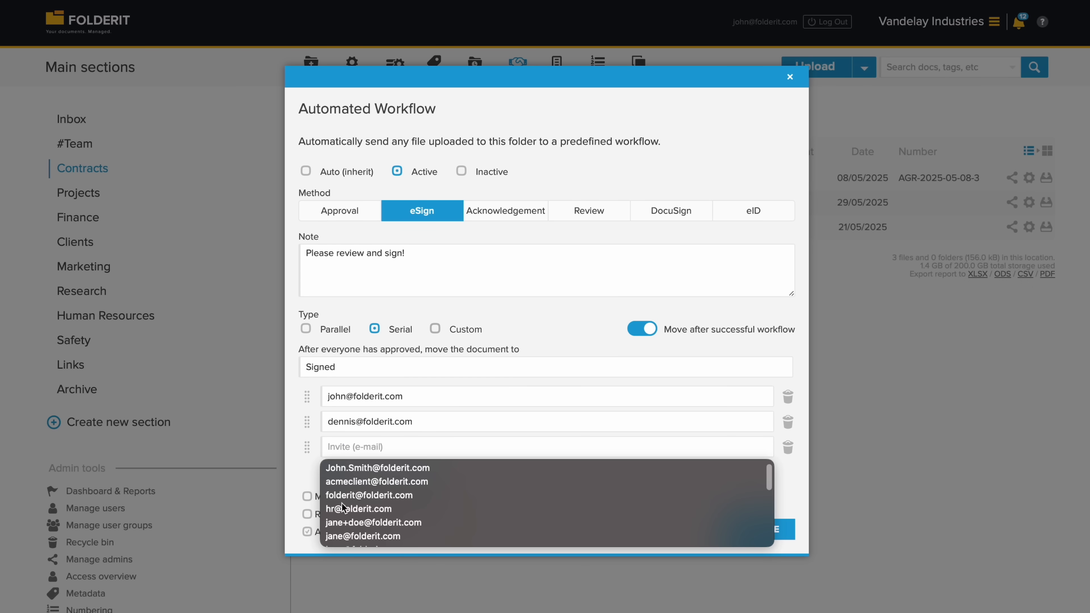
click(363, 536)
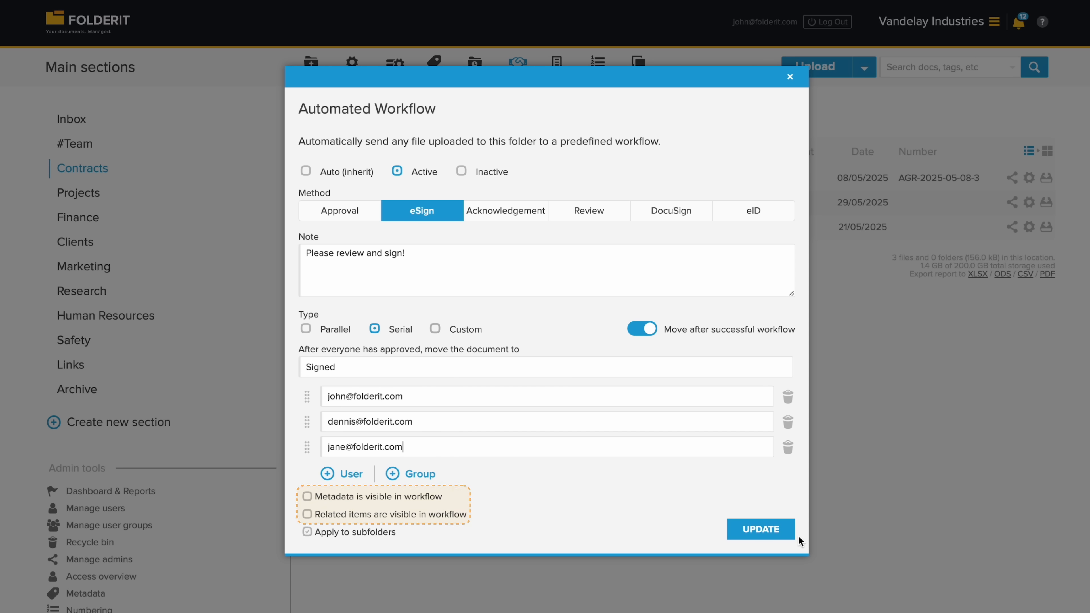
click(760, 529)
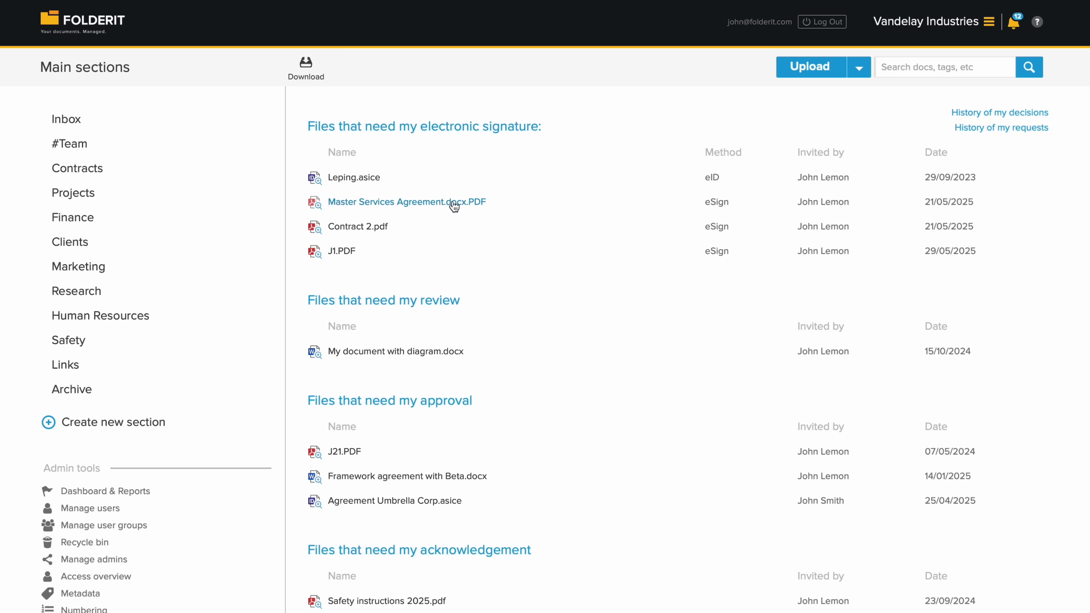
- Choose a signing spot on the Master Services Agreement page
click(406, 202)
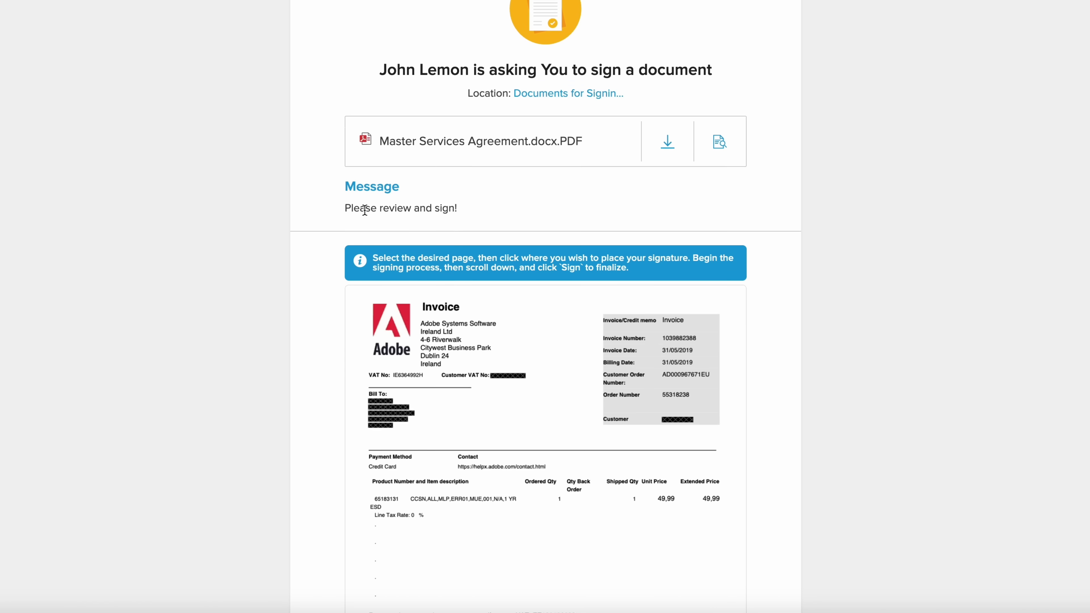
scroll(down, 3)
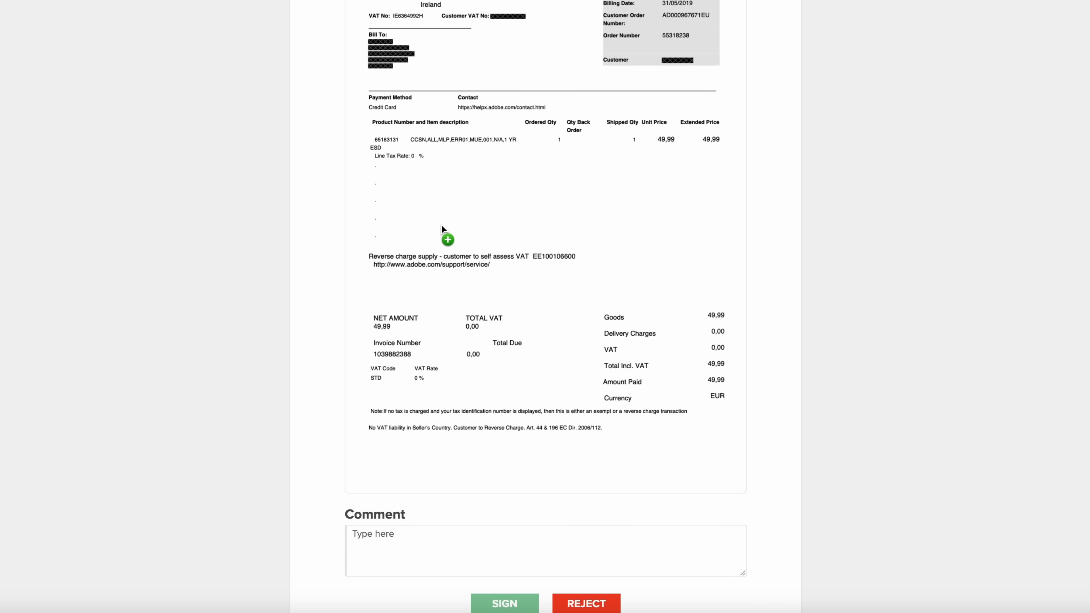
click(504, 603)
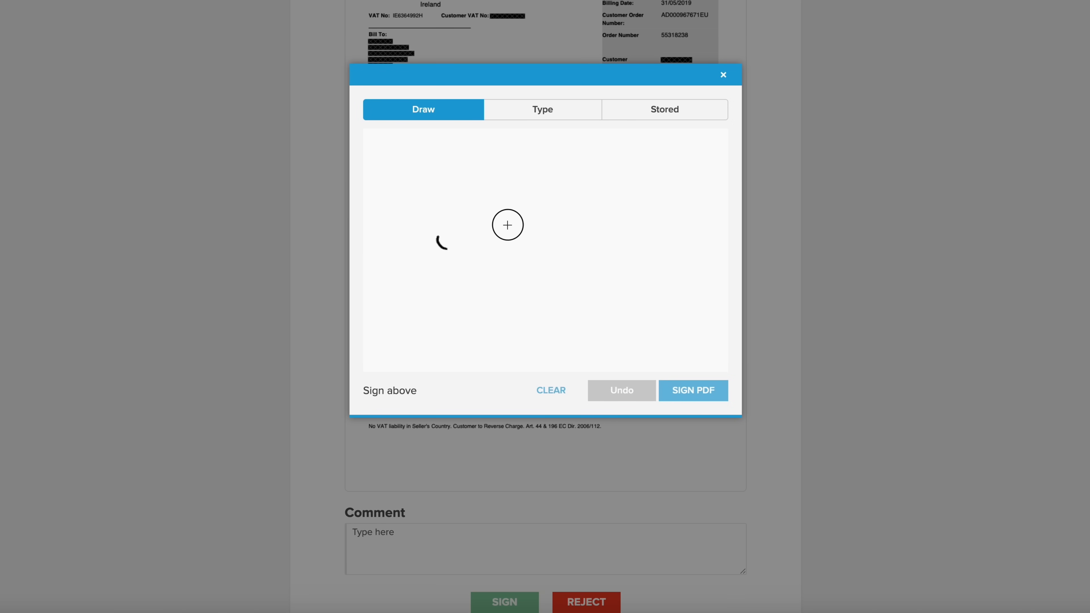
click(542, 109)
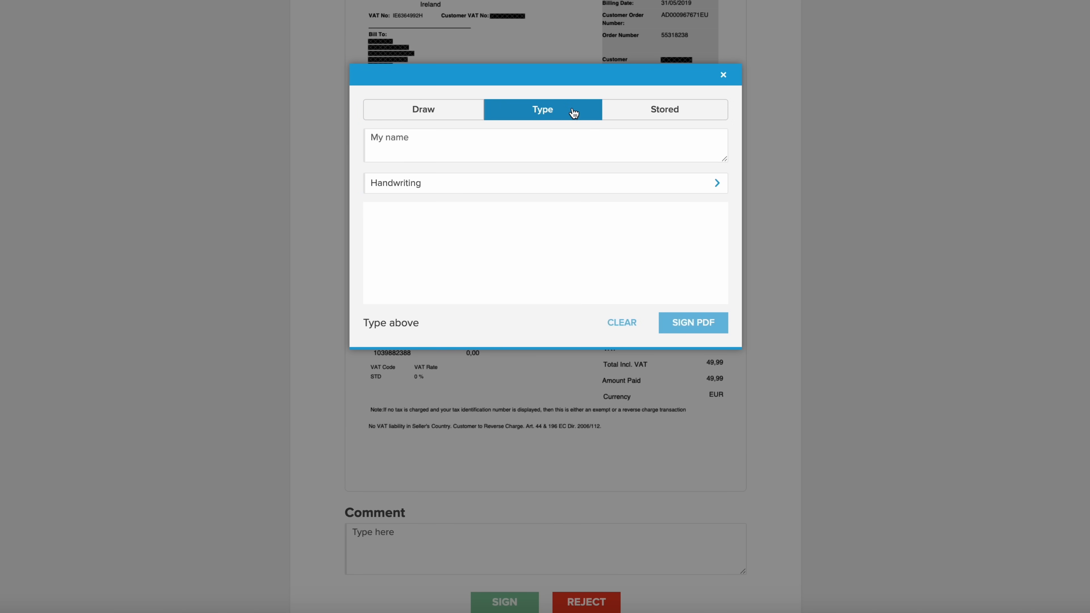
- Apply the stored typed John Smith signature and sign the document
click(663, 109)
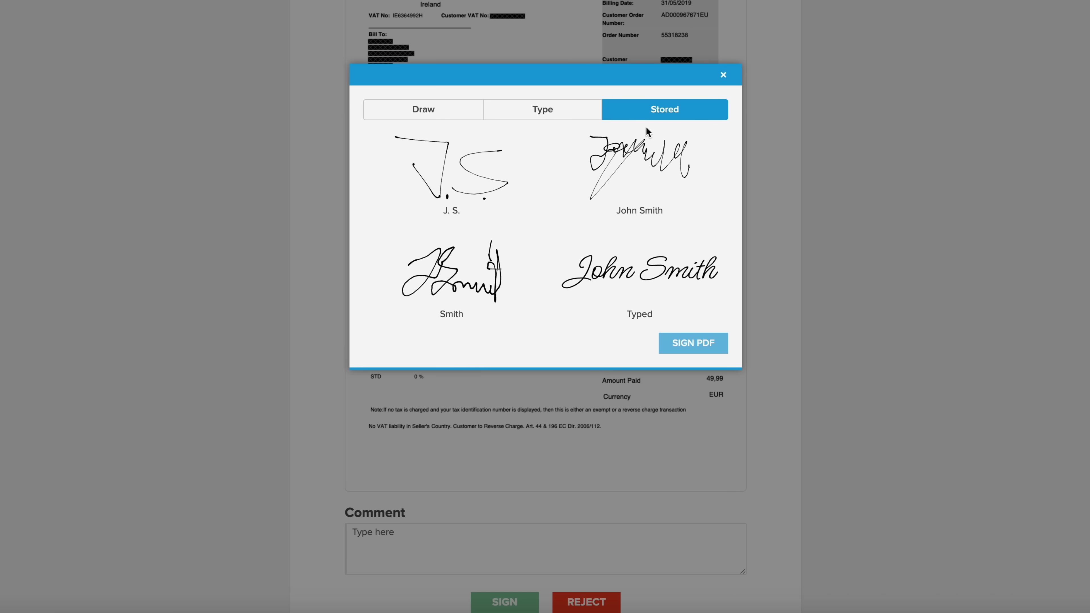
click(638, 270)
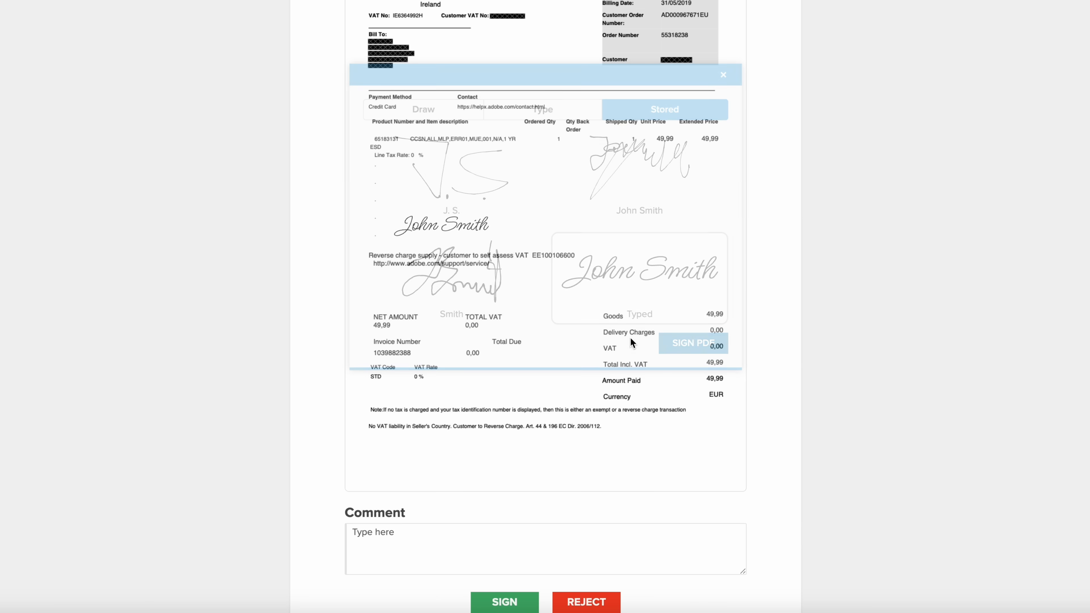
click(691, 342)
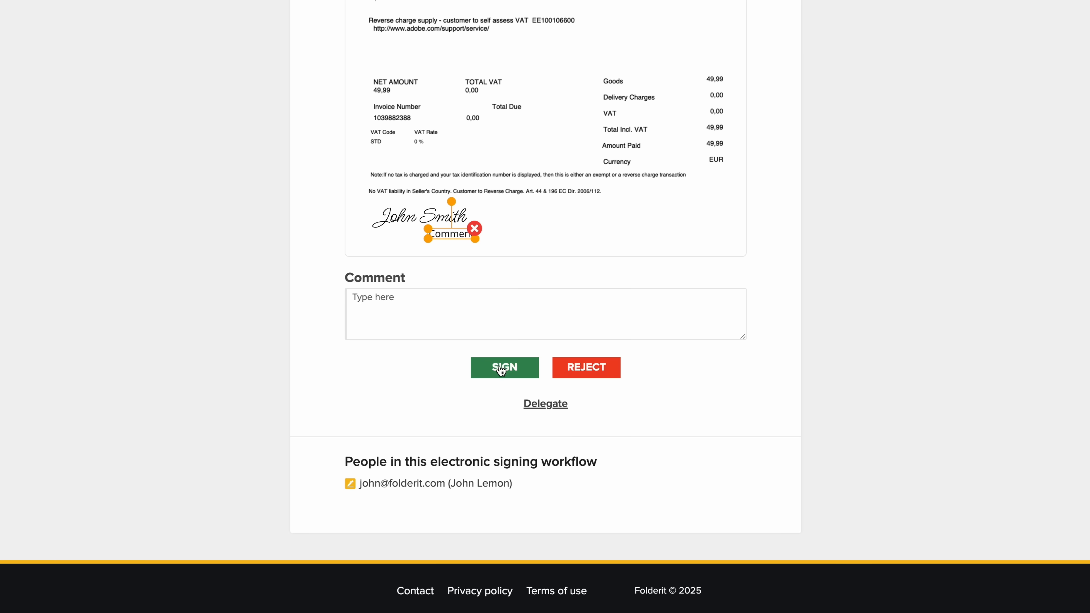
click(505, 368)
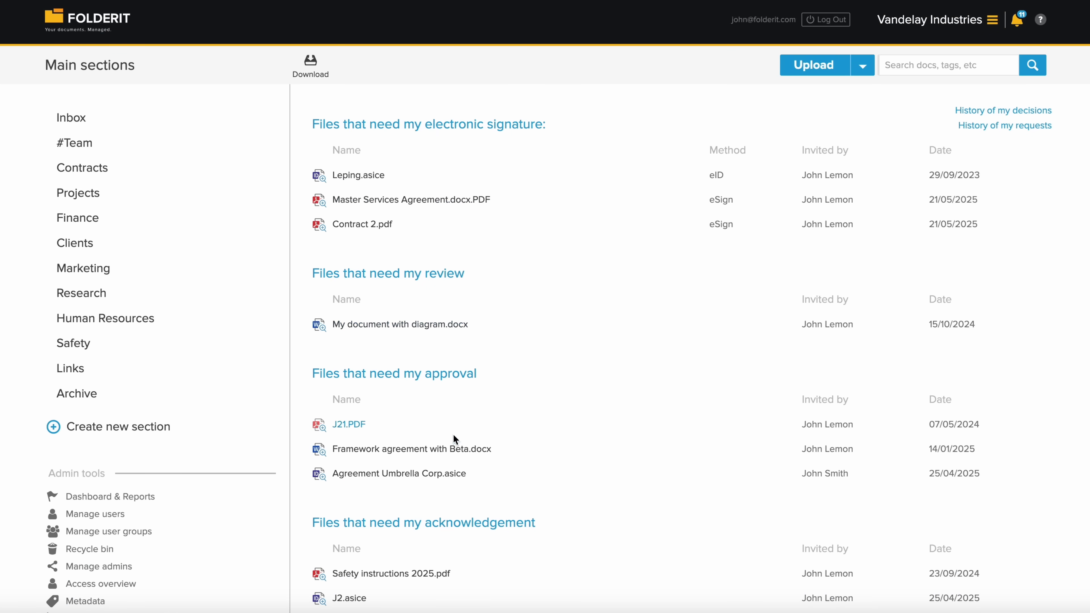
- Browse to Contracts > Documents for Signing listing Contract 2.pdf and the Master Services Agreement
click(410, 448)
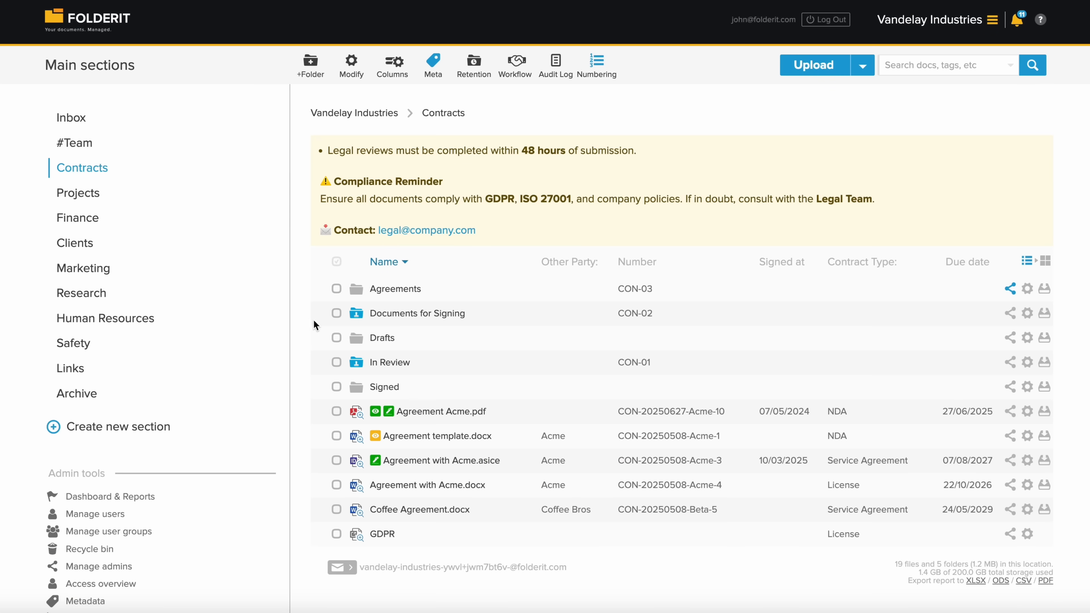
double_click(417, 313)
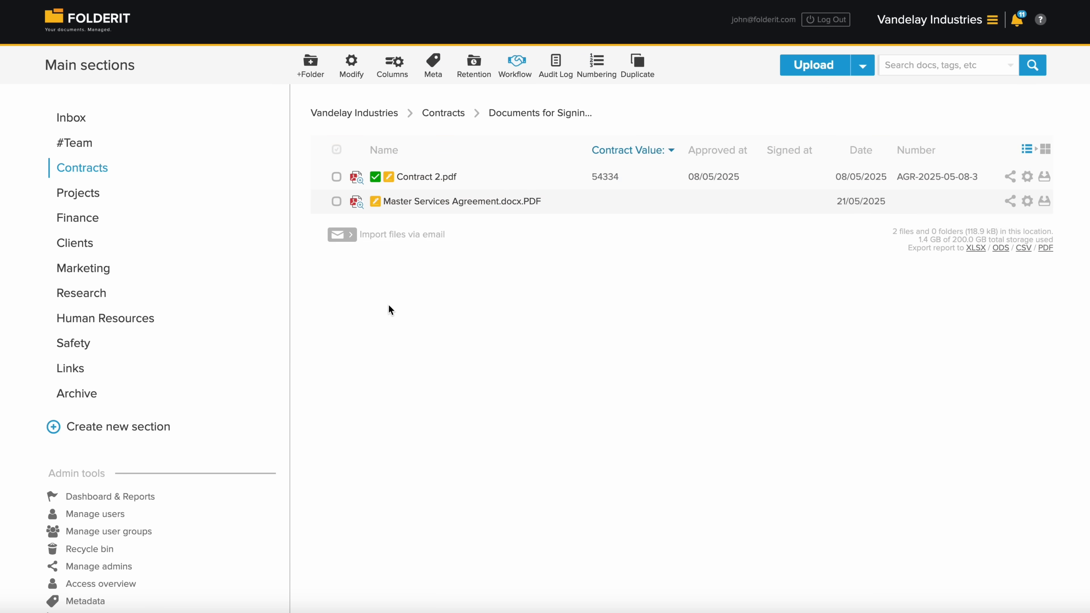
mouse_move(413, 182)
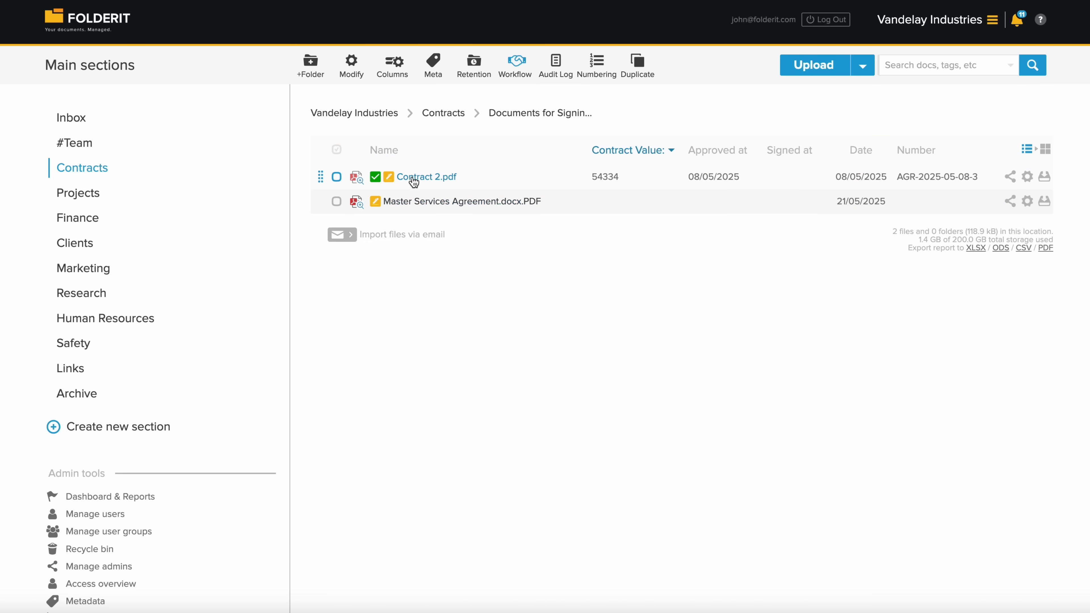
click(374, 177)
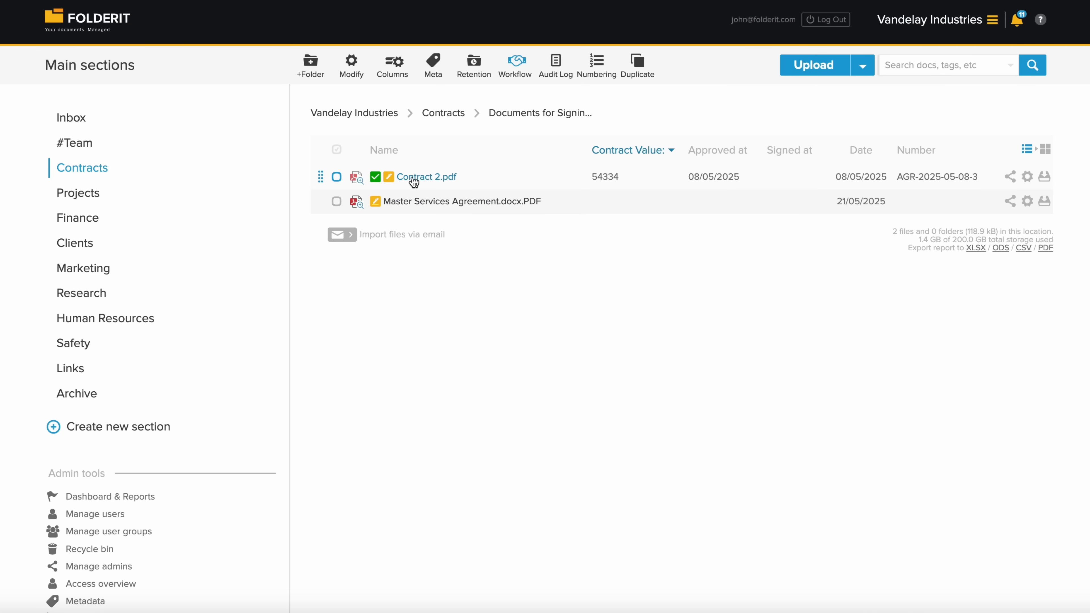
- Review the Duplicate, Pending Workflows, Nearing Retention End and Nearing Due Date reports
click(112, 496)
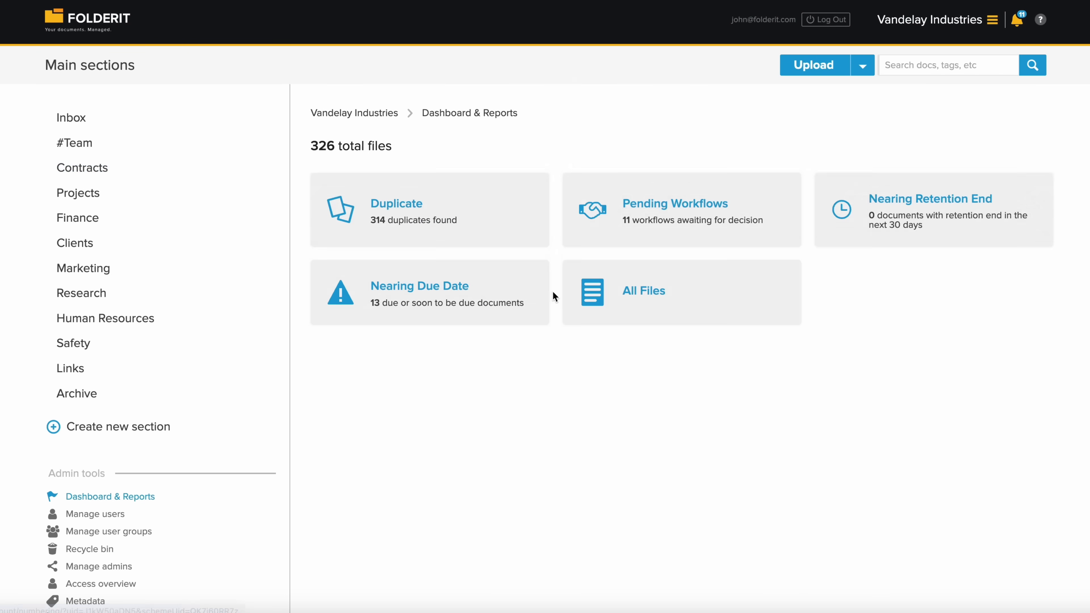
mouse_move(487, 427)
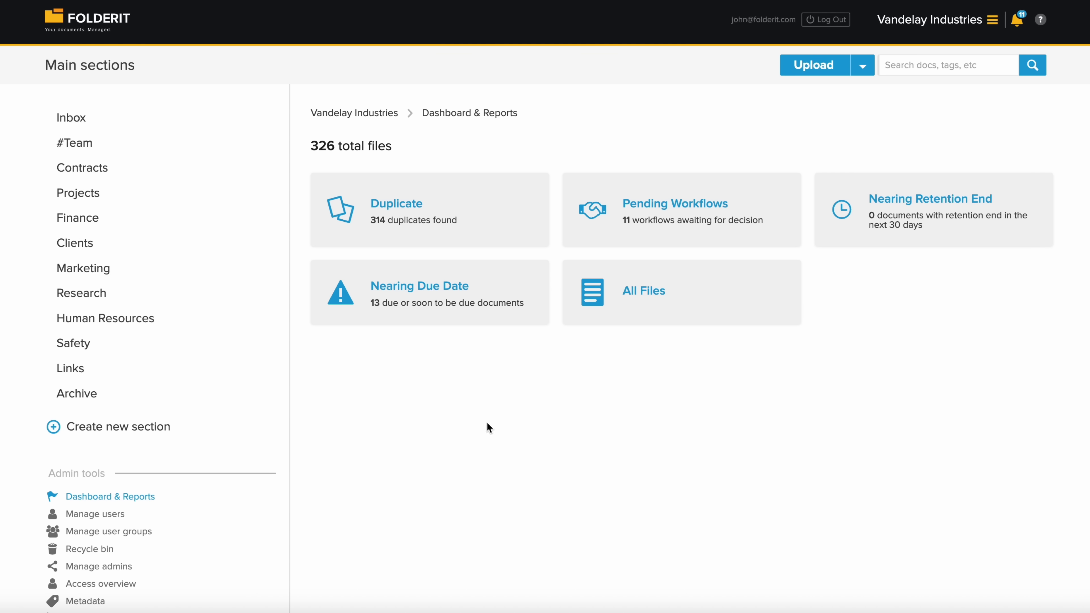
click(395, 204)
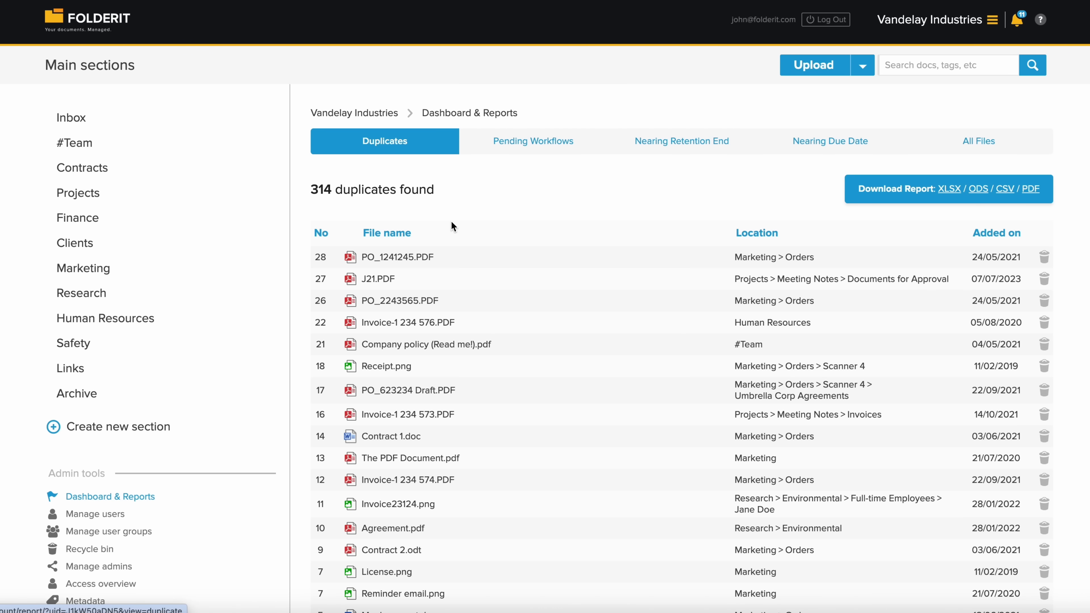
click(533, 141)
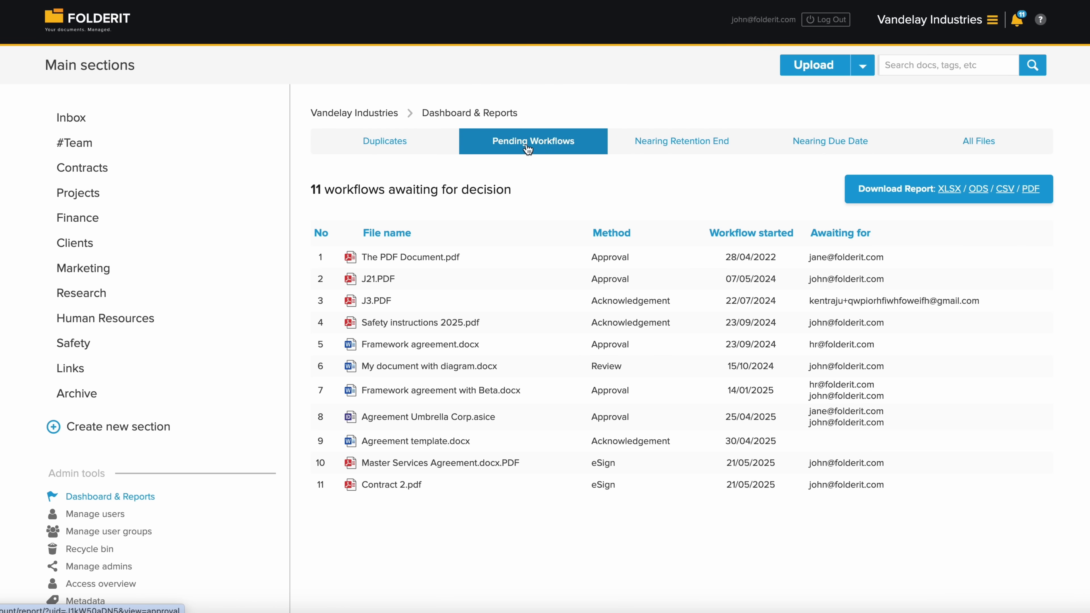
click(681, 141)
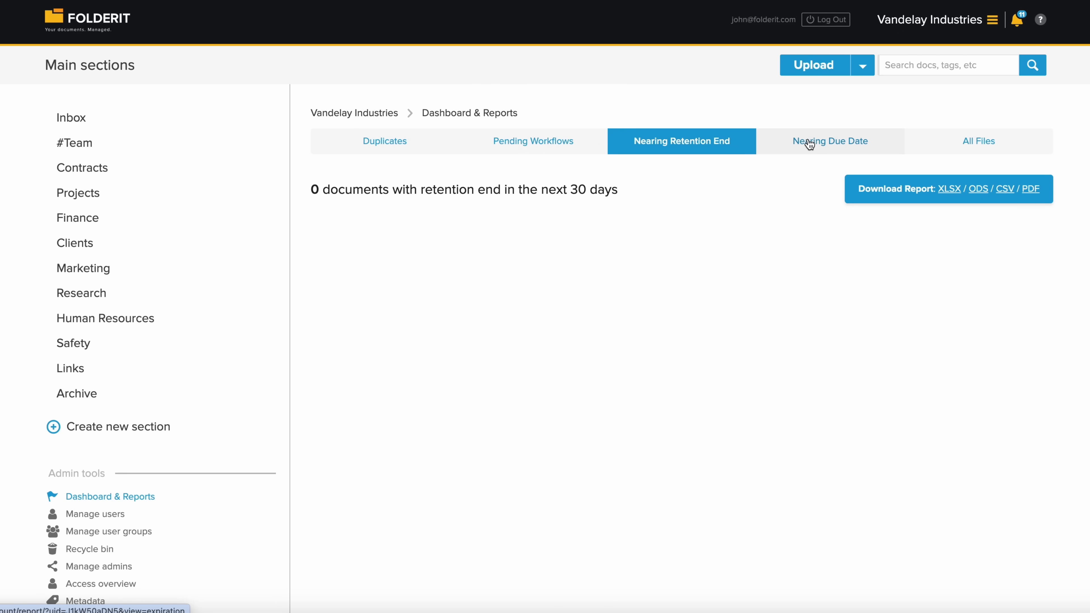
click(830, 141)
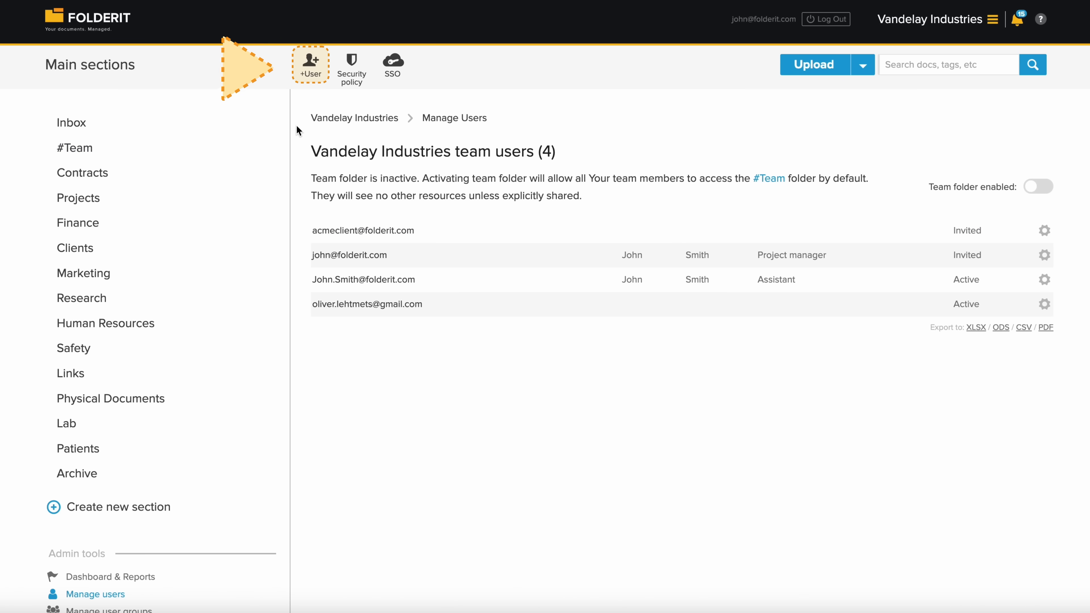
- Check the SSO linking options, then view the Security policy with 2FA and password policy disabled
click(393, 62)
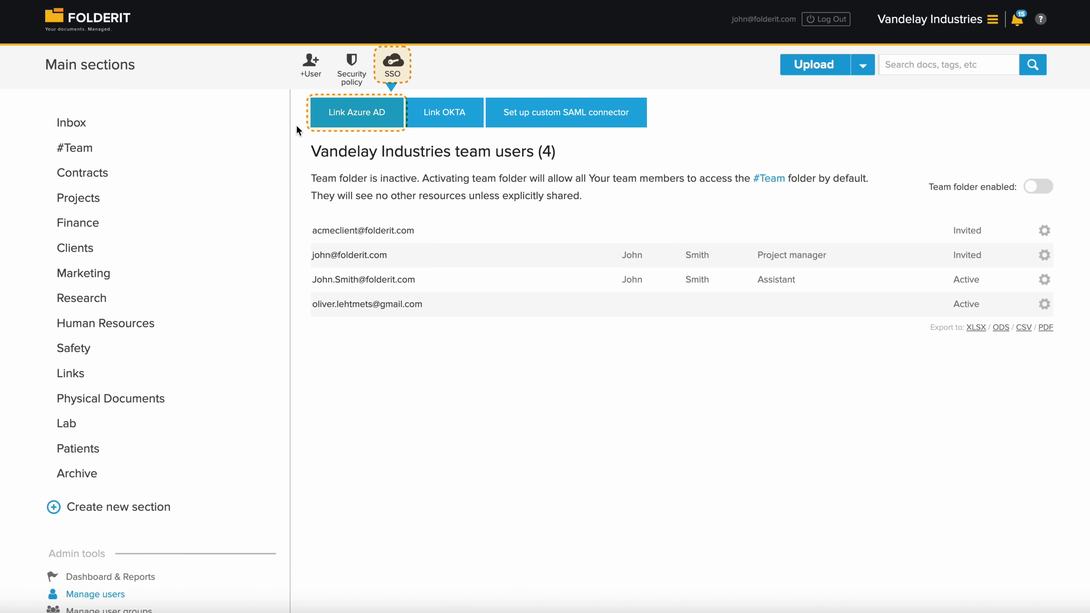
click(566, 112)
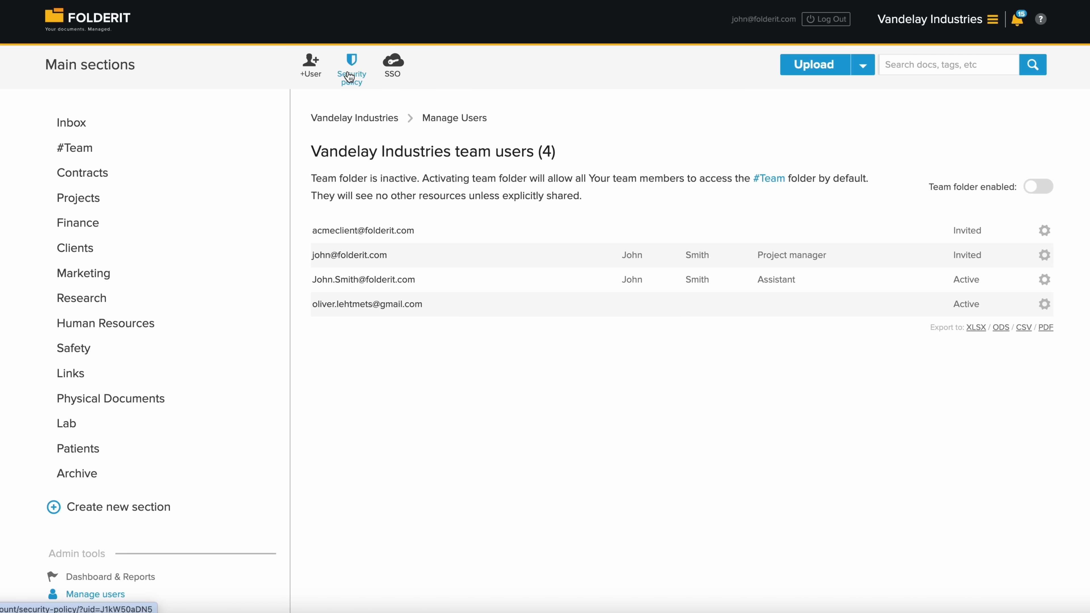
click(351, 63)
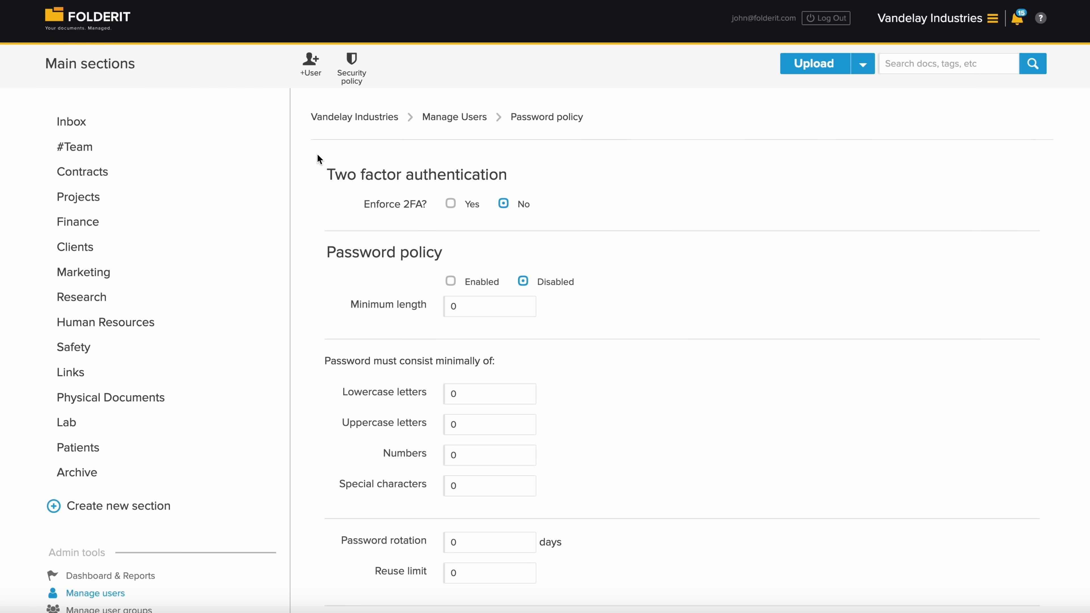
scroll(down, 3)
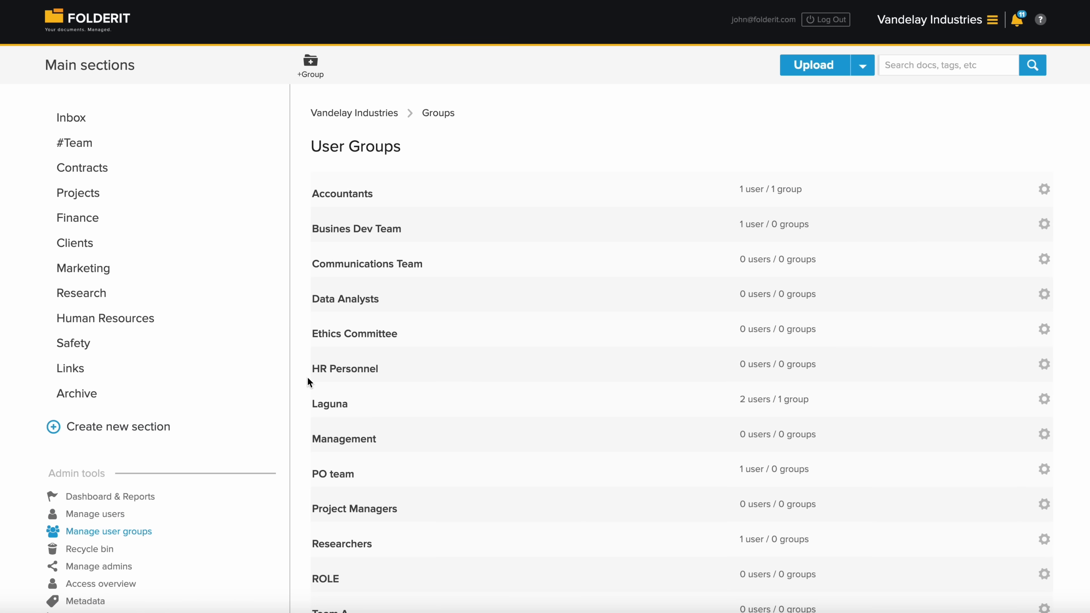
- Start a new user group without saving it, then return to the Contracts section
click(310, 61)
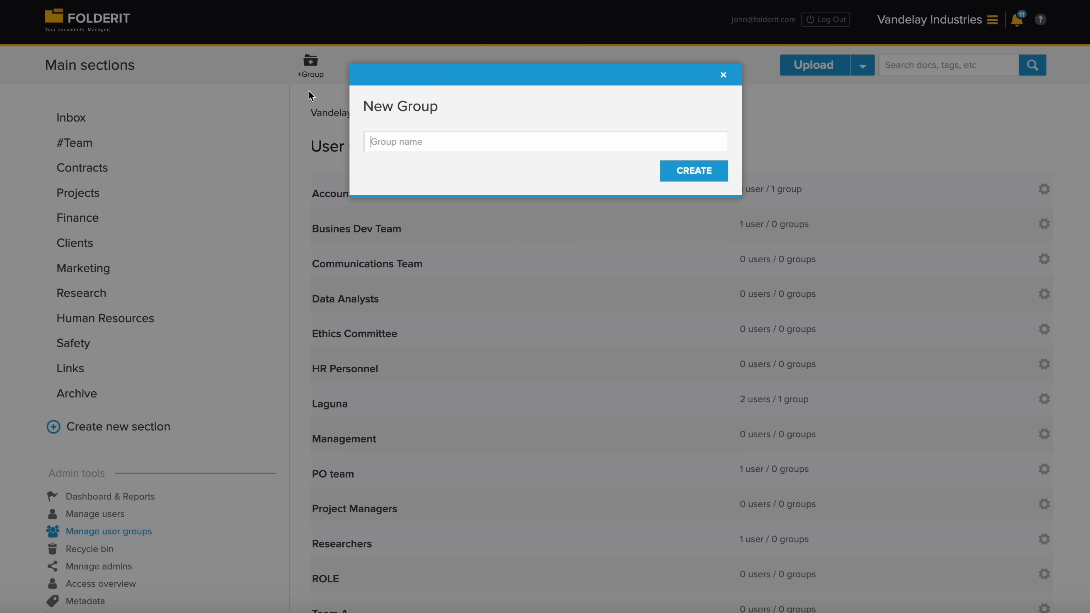
mouse_move(301, 121)
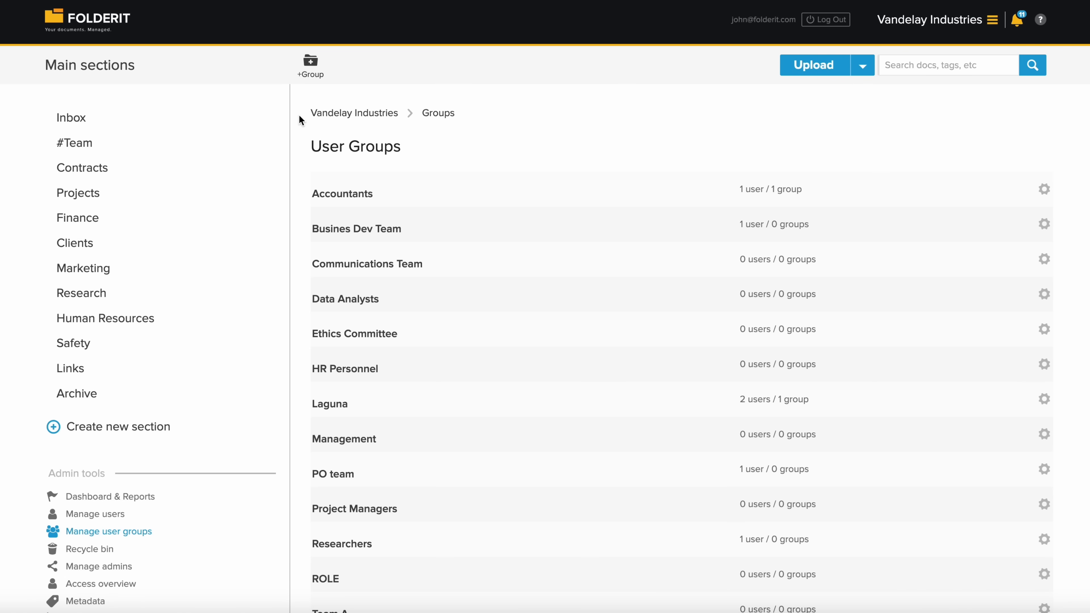
click(81, 167)
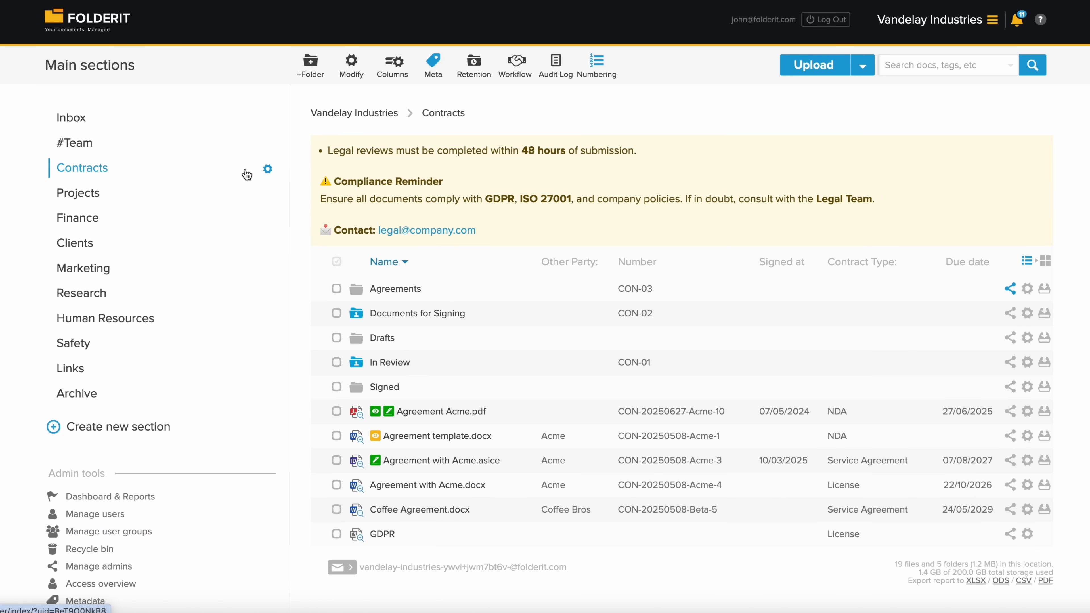
- Share the Contracts folder with the Custom permission level, revealing individual folder and file rights
click(267, 169)
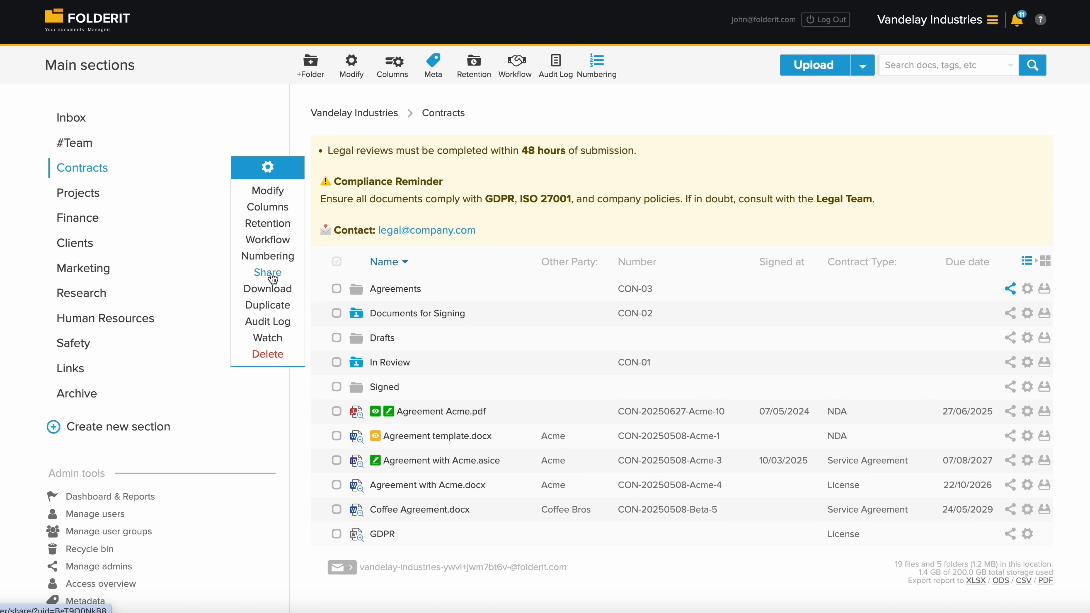
click(268, 272)
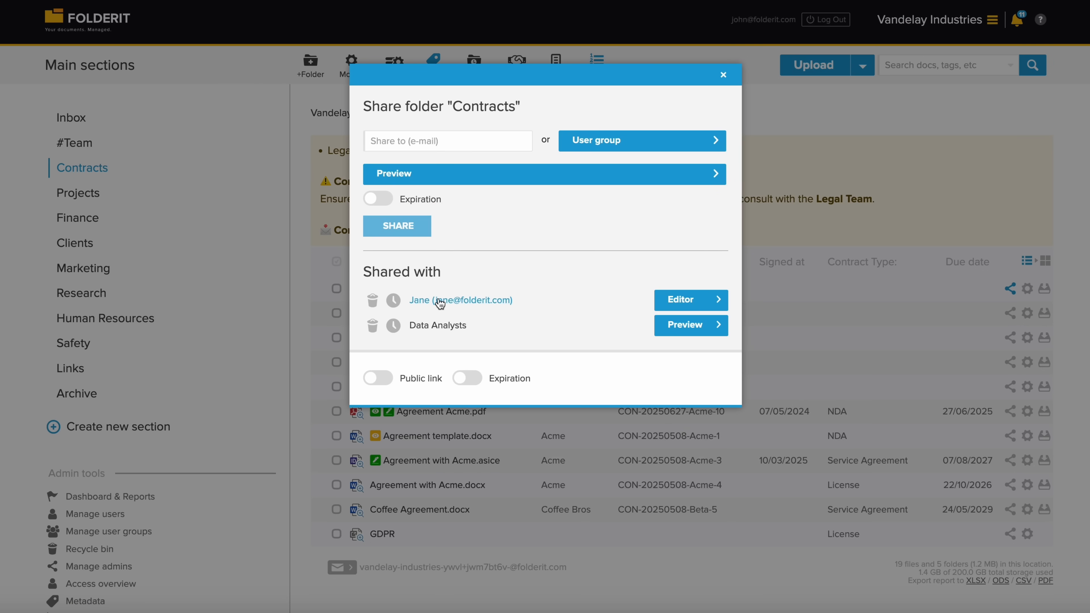
click(640, 140)
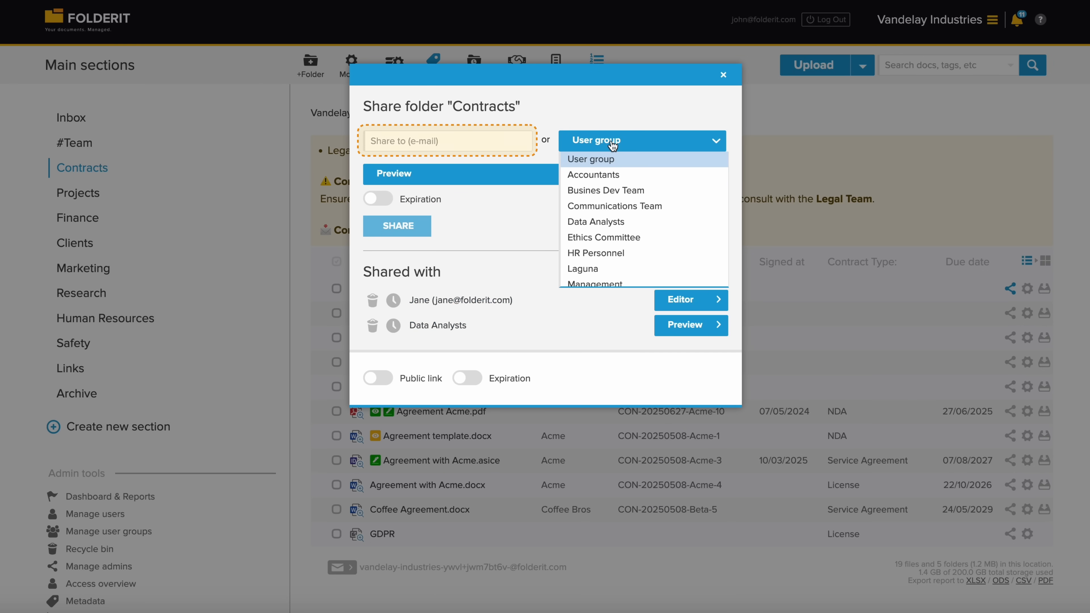
click(639, 140)
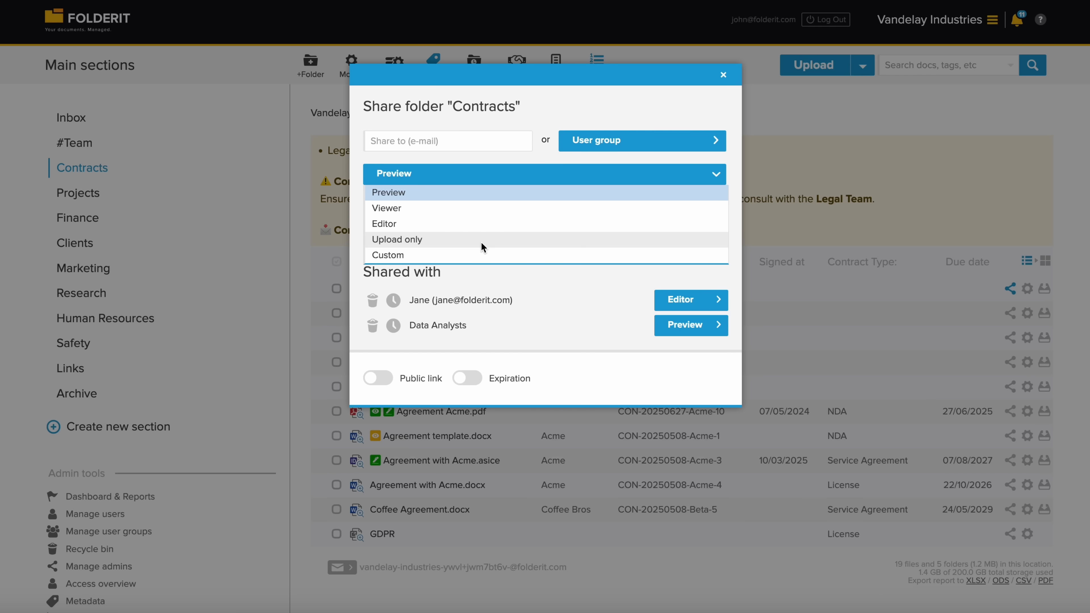
mouse_move(483, 200)
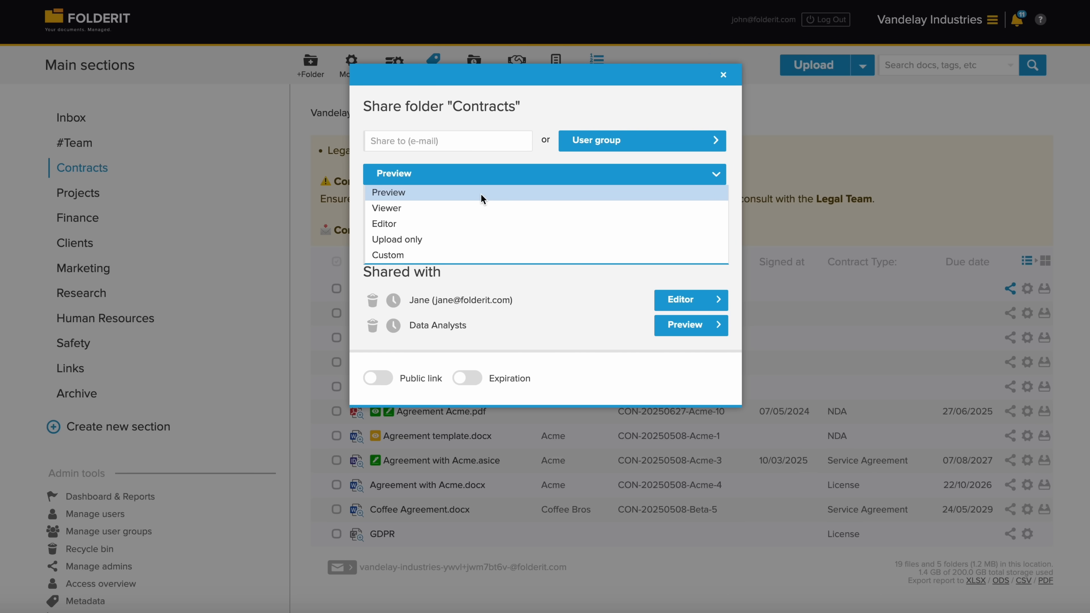
mouse_move(476, 208)
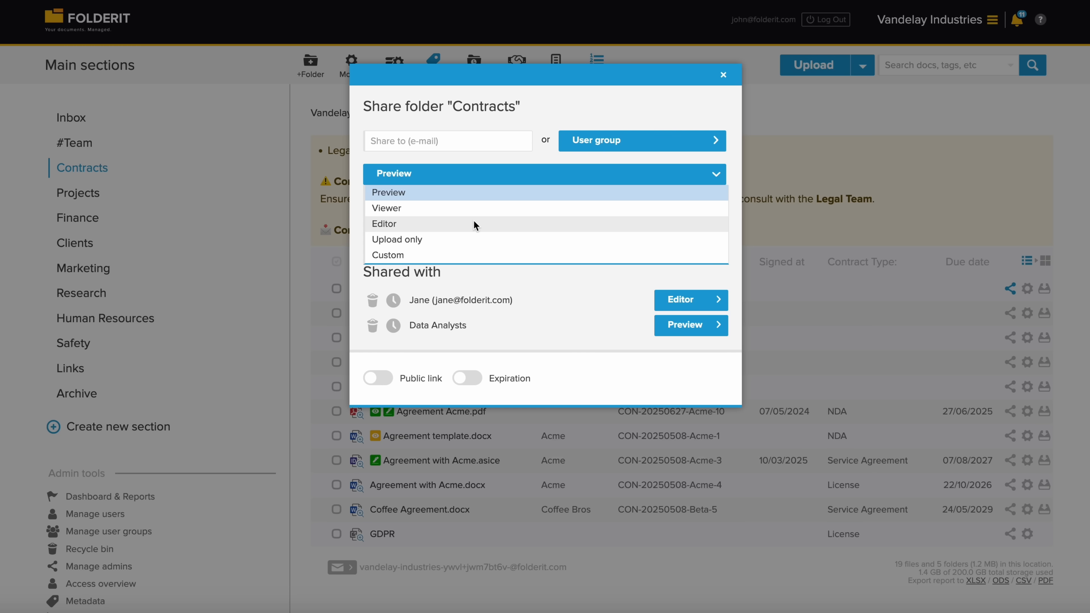
click(384, 254)
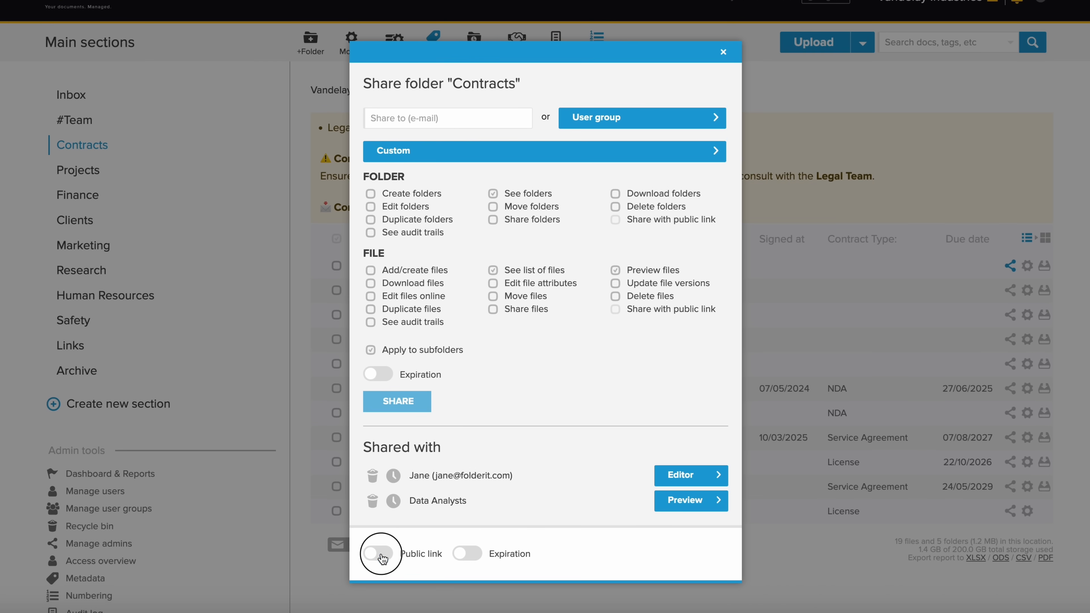
- Generate a public link for Contracts, turn it off, close the share dialog and go to Manage Tags
click(377, 554)
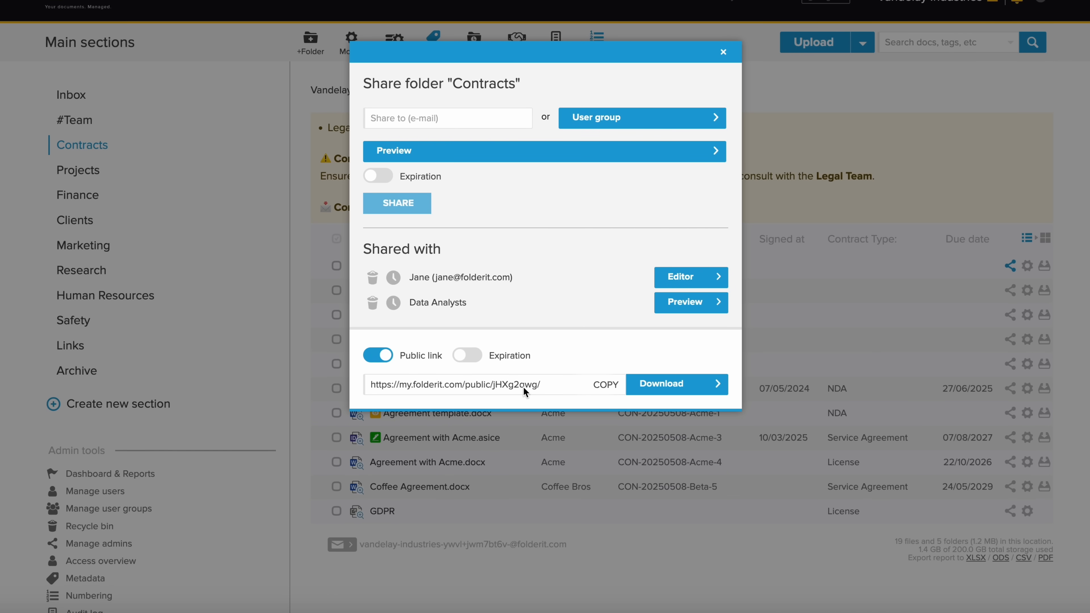
click(377, 356)
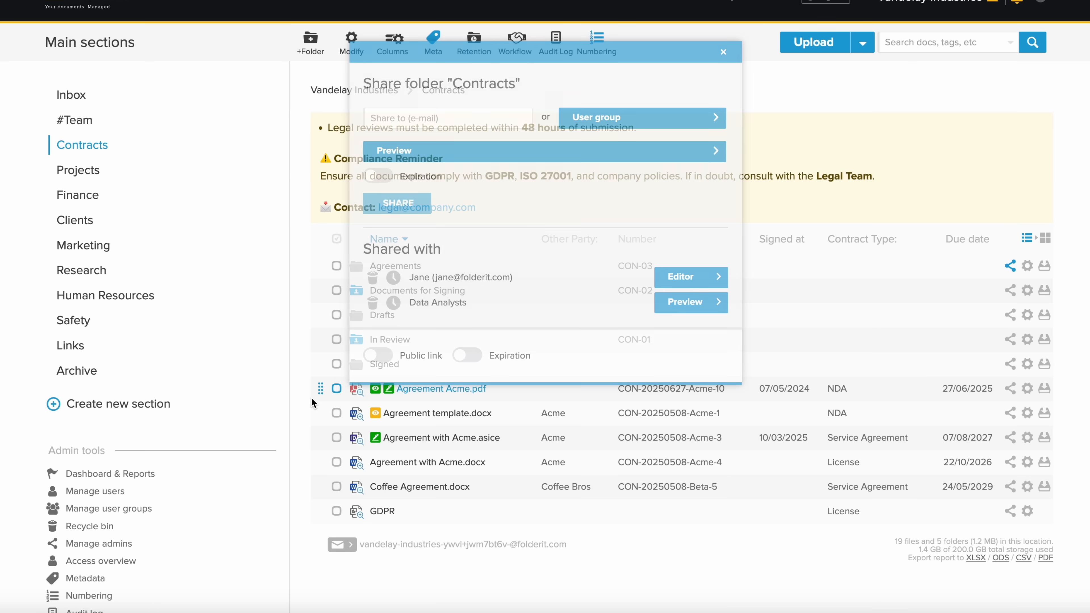
click(722, 52)
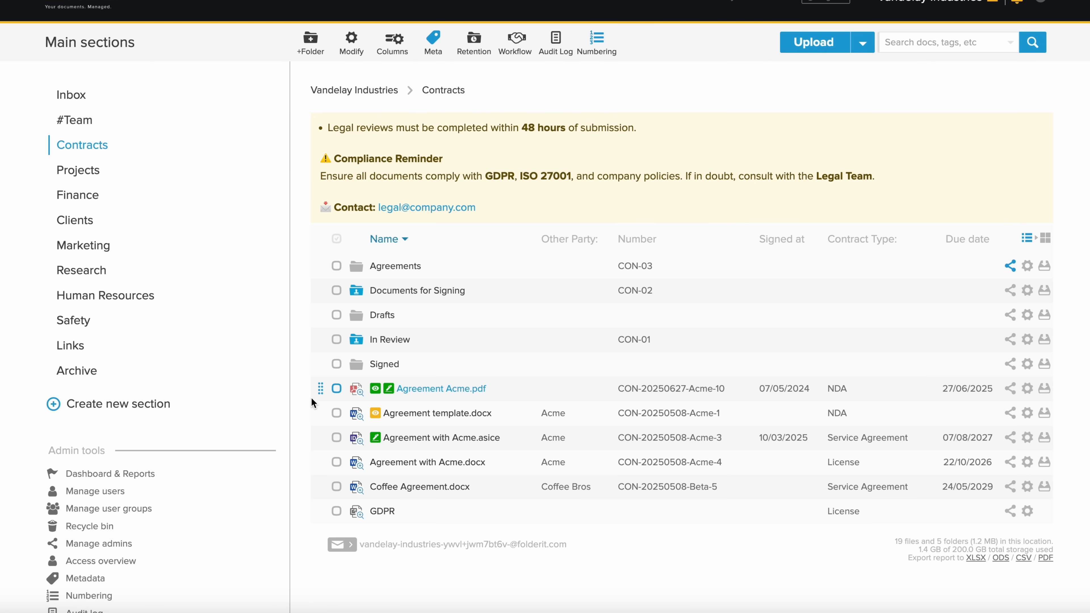
click(86, 578)
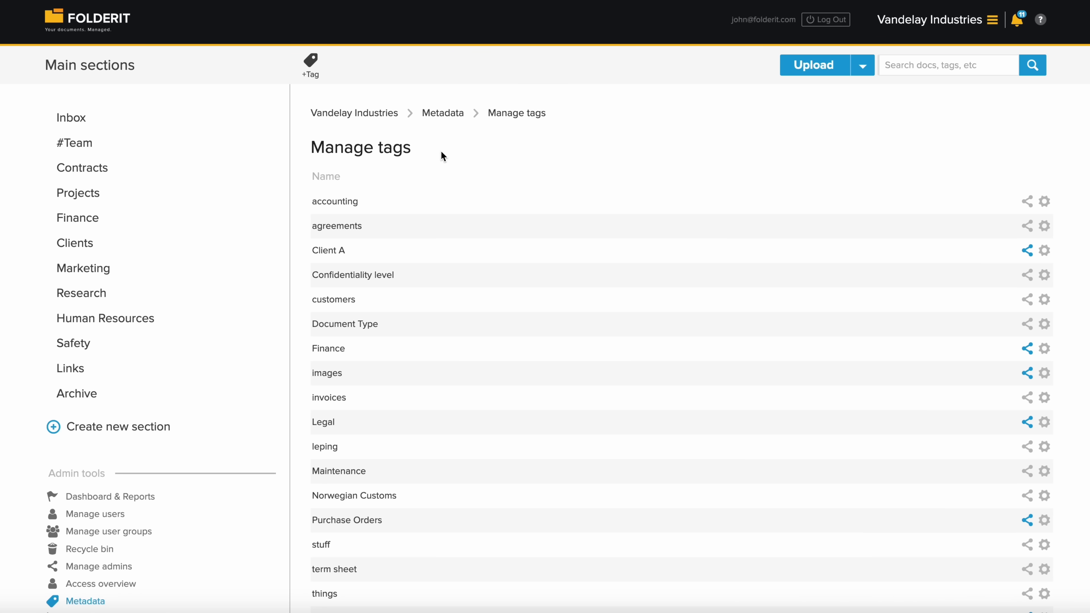
- View the Finance tag's sharing (Accountants as Viewer, Jane as Editor) and close it
click(1027, 348)
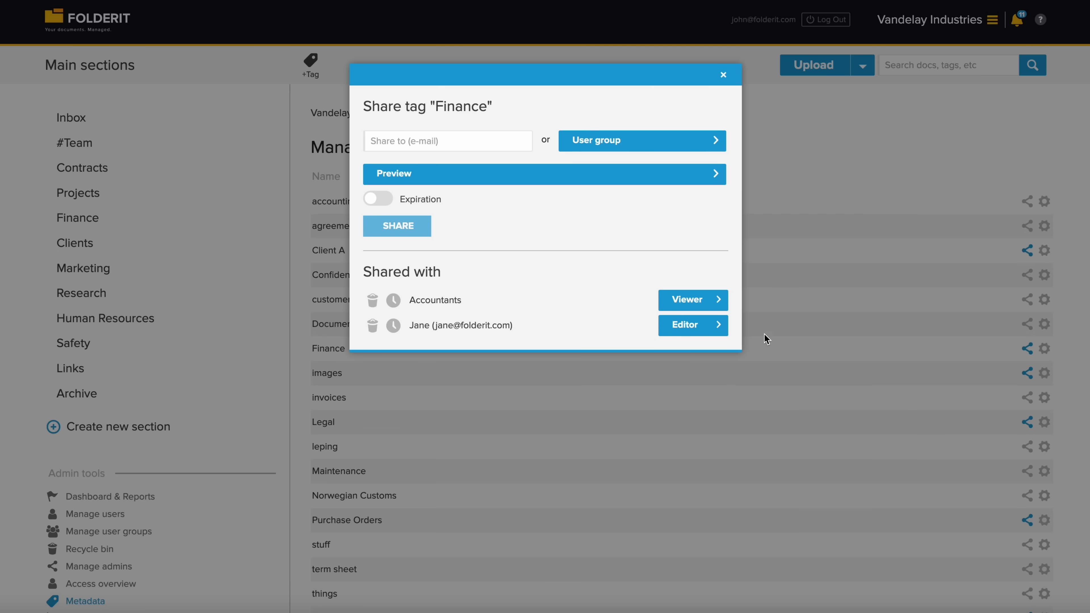
mouse_move(794, 179)
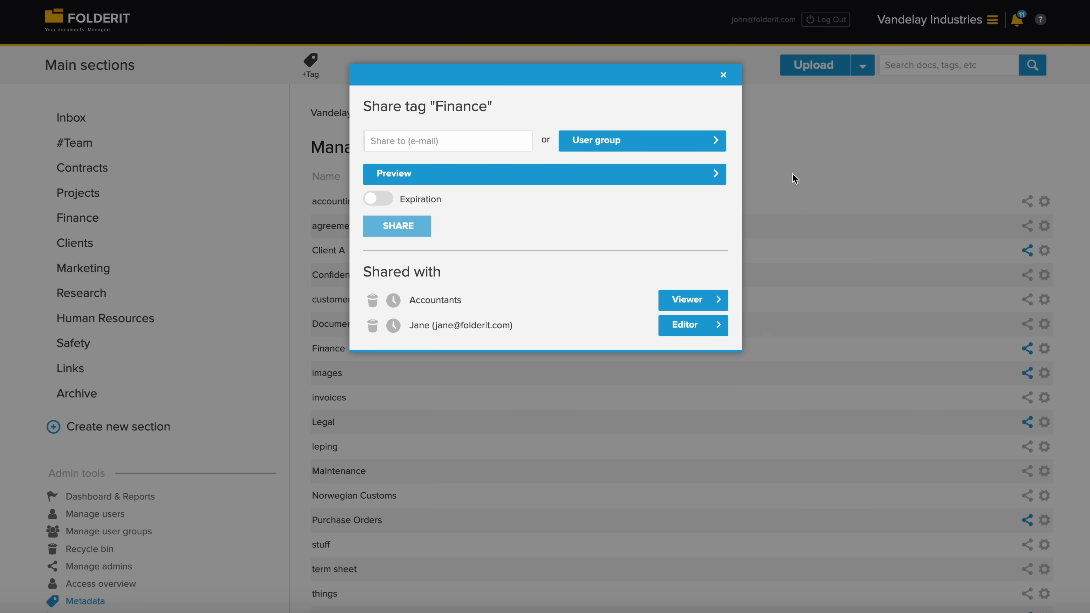
click(722, 74)
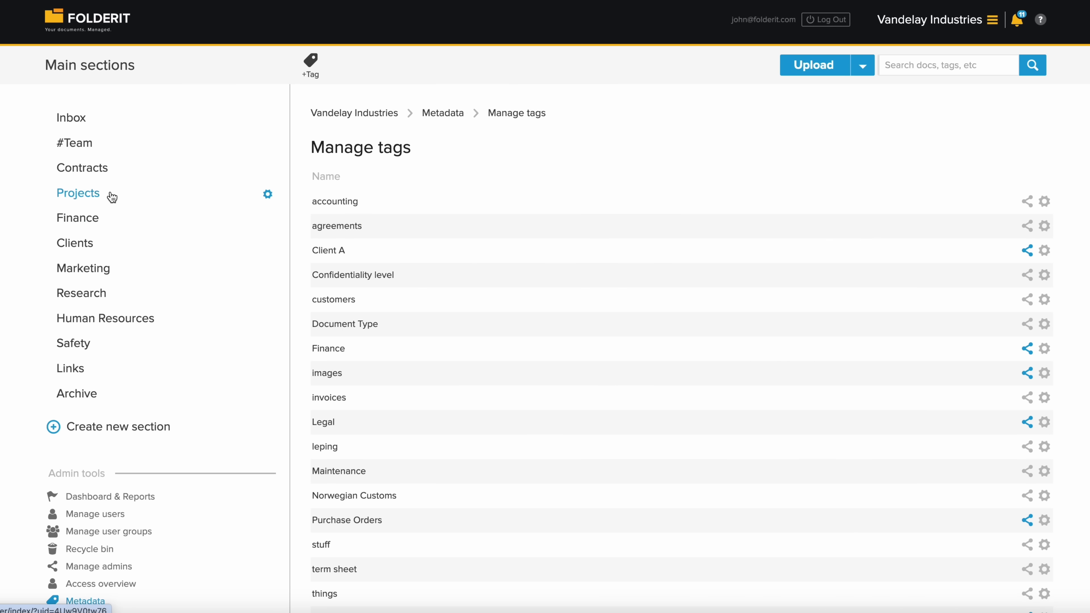
- Watch the Proposals folder in Projects for changes, with notifications for all contents, and save
click(78, 193)
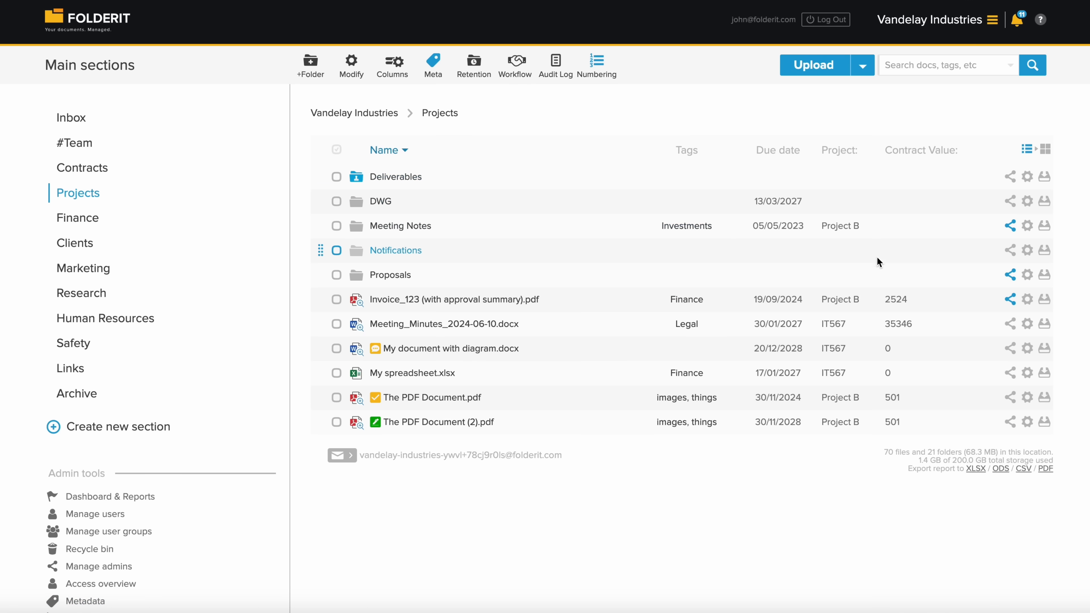
click(1027, 274)
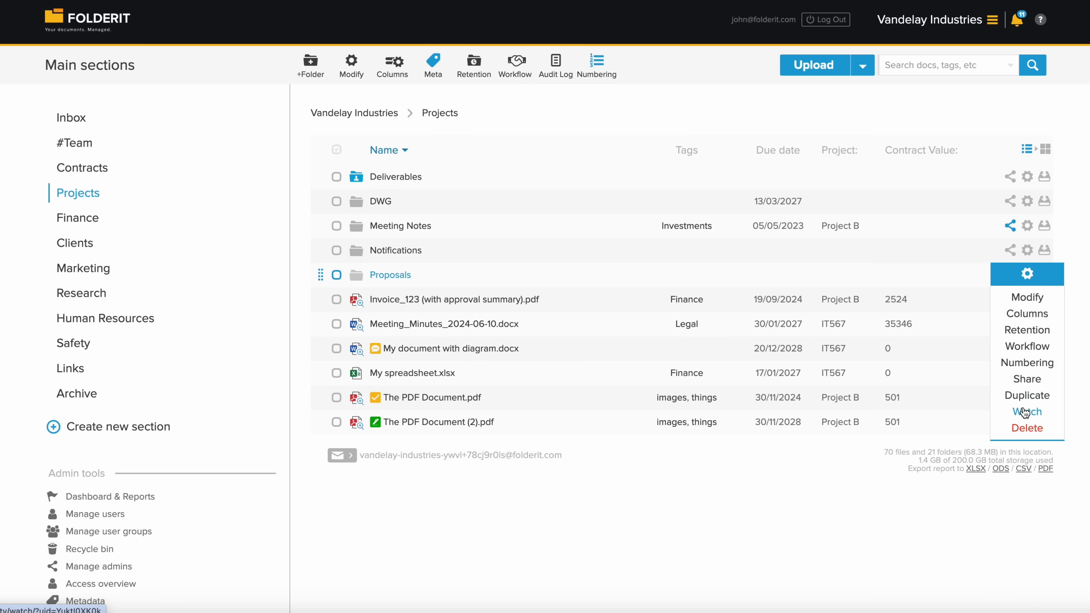
click(1027, 411)
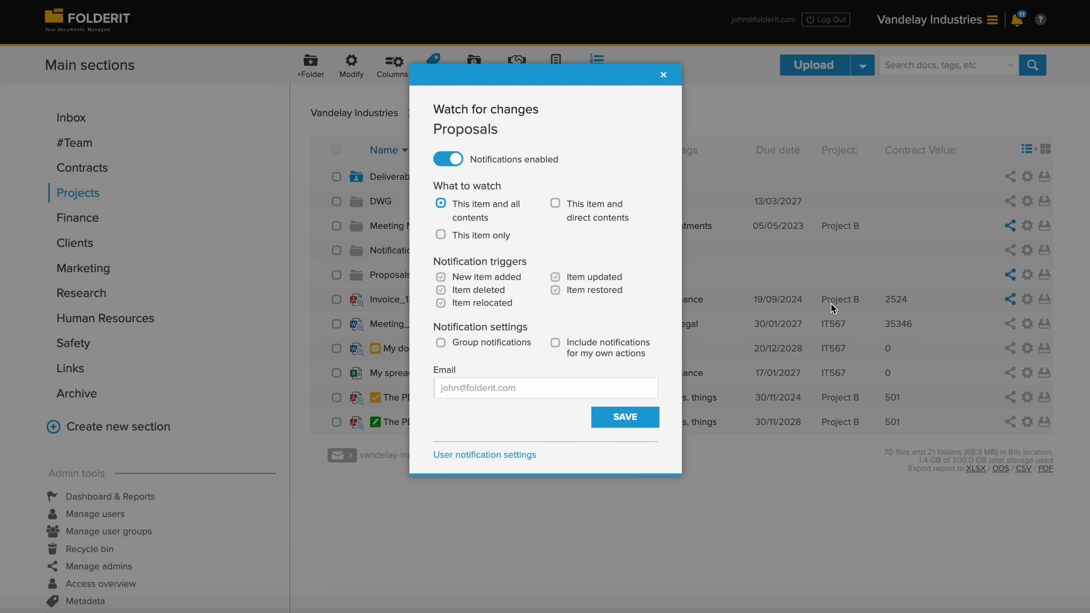
click(663, 74)
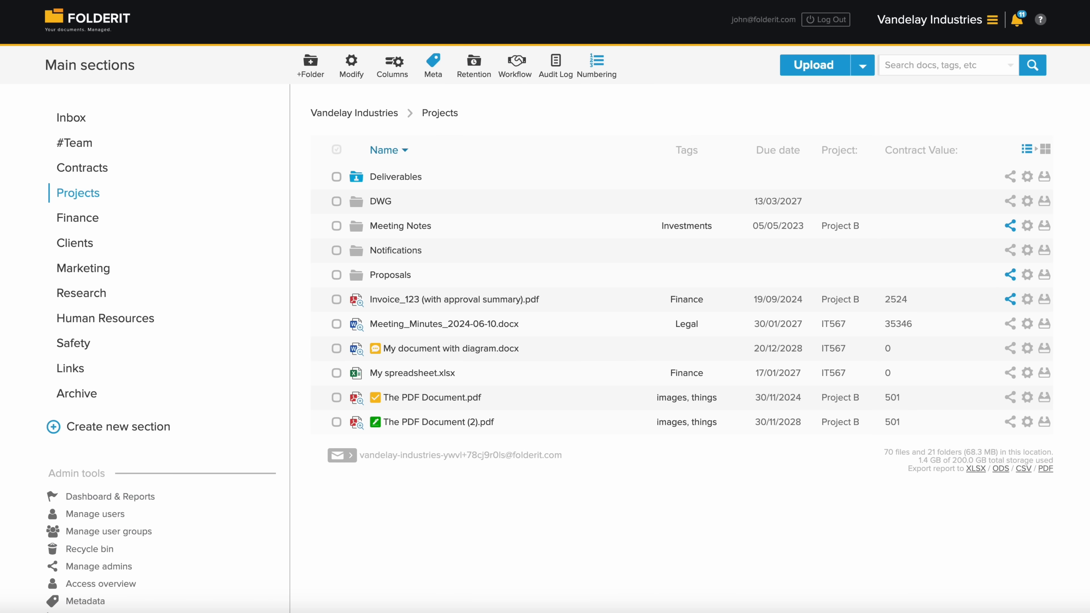
- Review the Recycle Bin, then the Global Audit Log with its Date and User filters
click(90, 548)
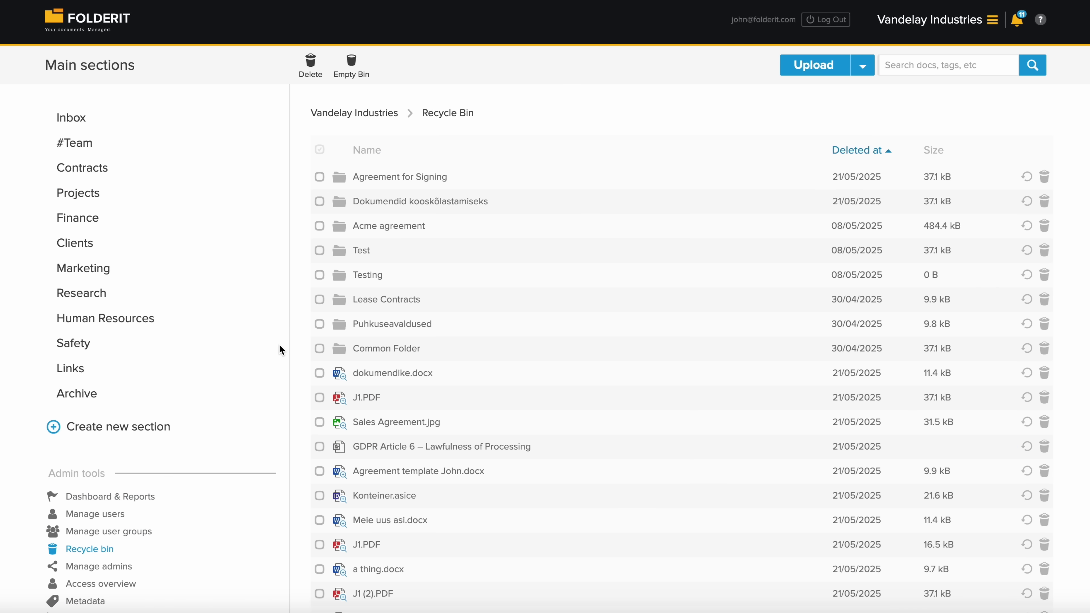
scroll(down, 3)
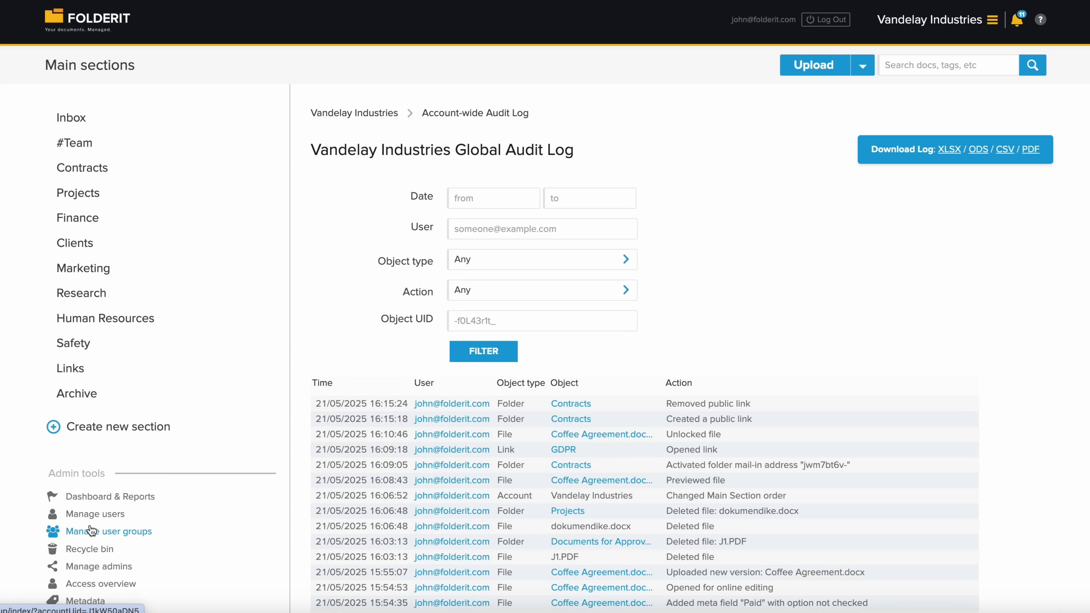
click(493, 198)
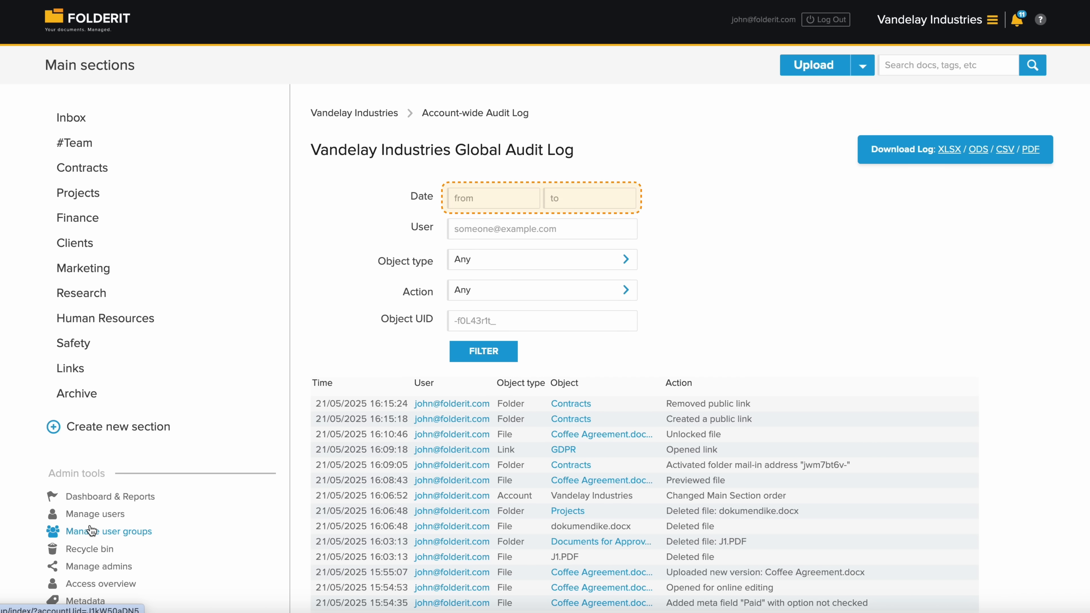
click(541, 229)
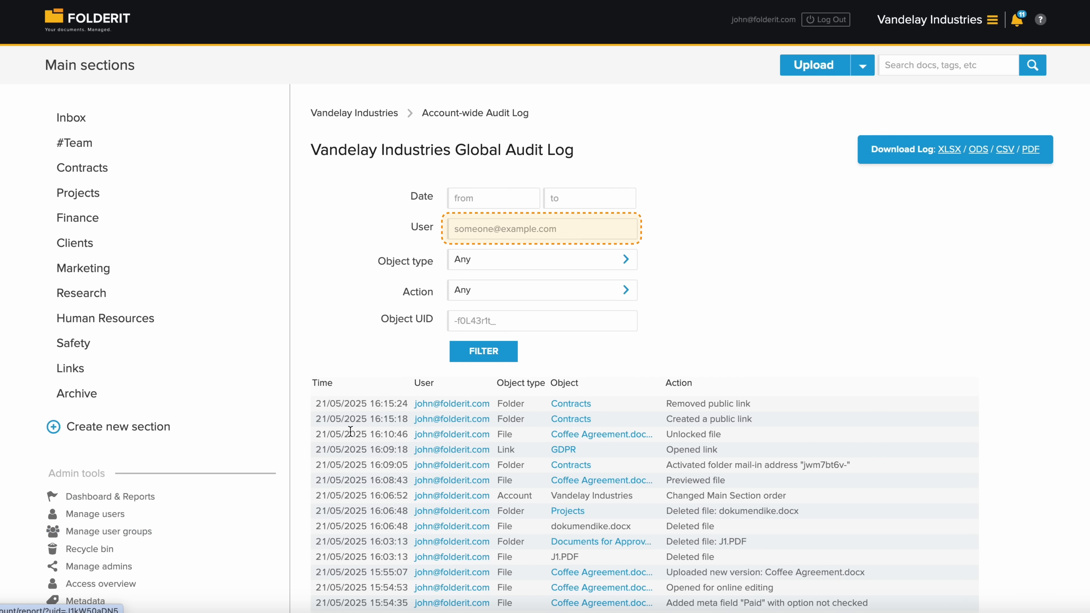
click(541, 290)
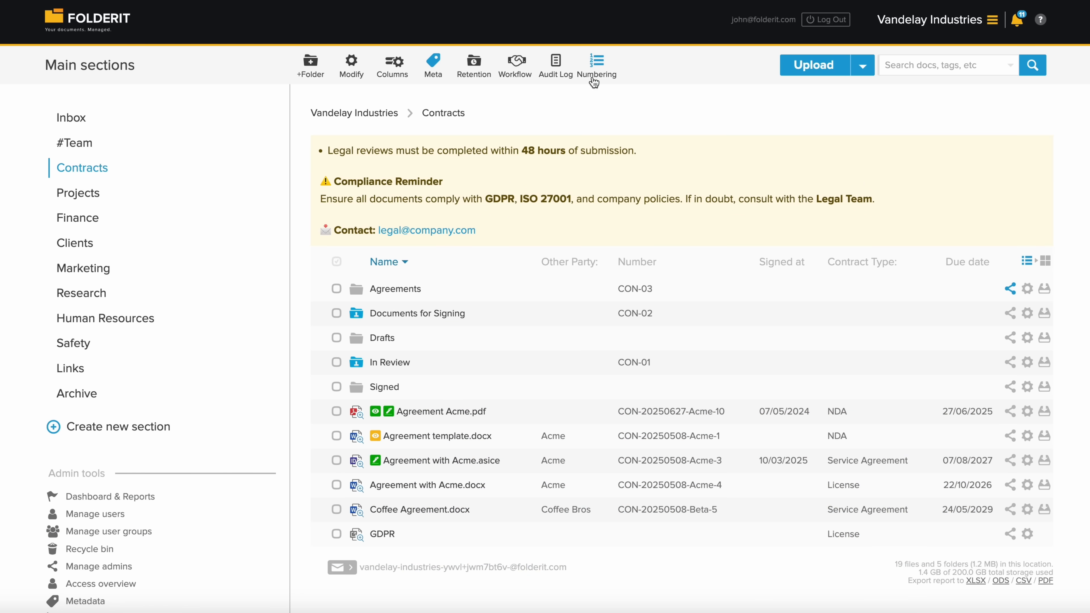
- View the Contracts folder's Automated File Numbering with the active 'Legal documents' scheme, next number 12
click(595, 65)
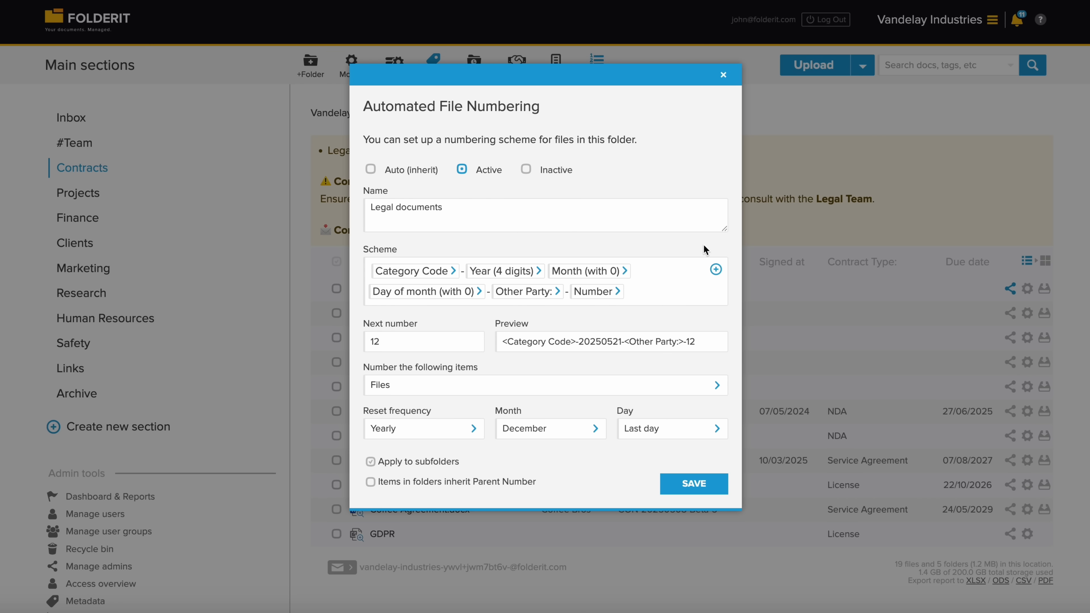
mouse_move(298, 462)
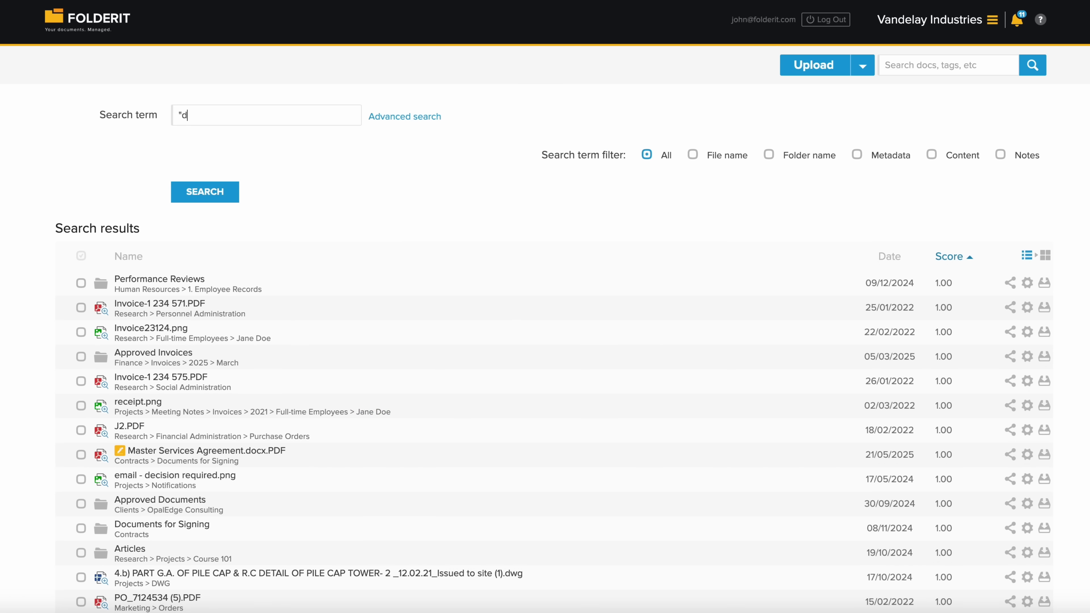
- Search 'data protection laws' with Author, Contract Start Date and Contract Value (3) metadata filters
text(ata protection laws")
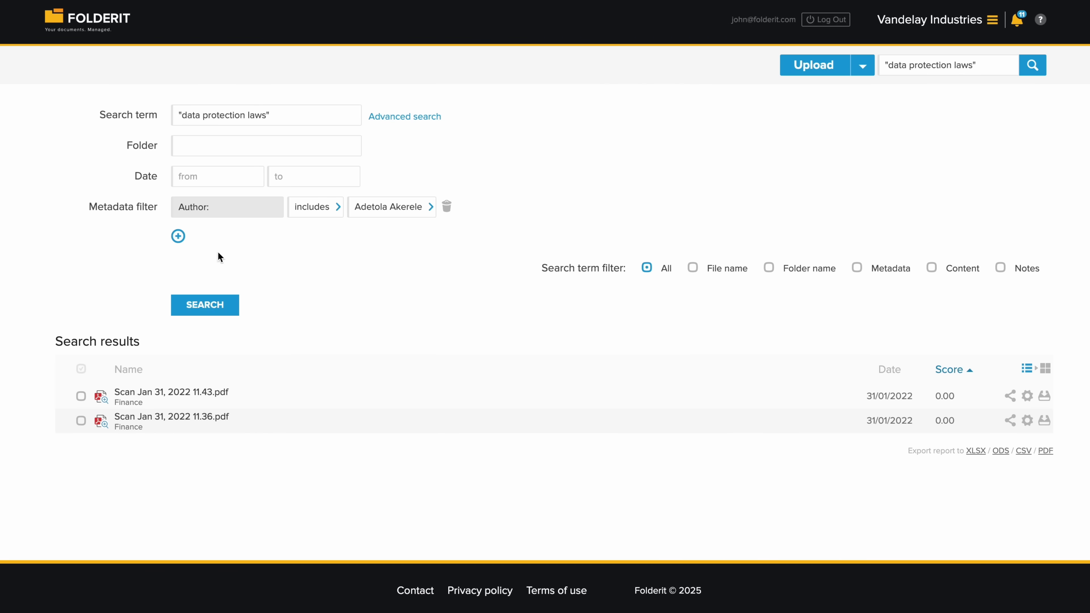
click(178, 235)
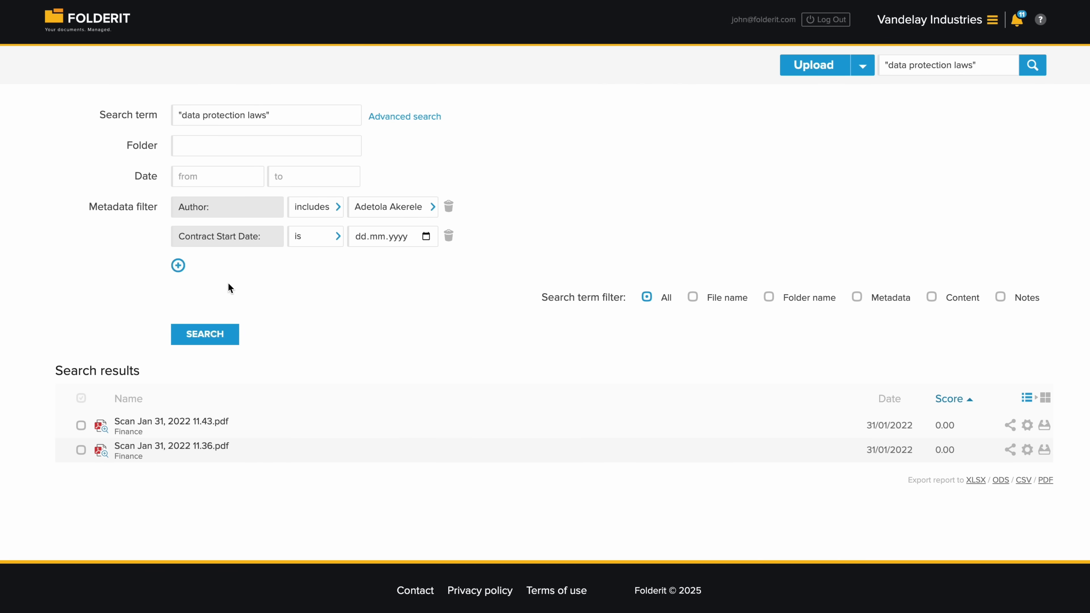
text(3)
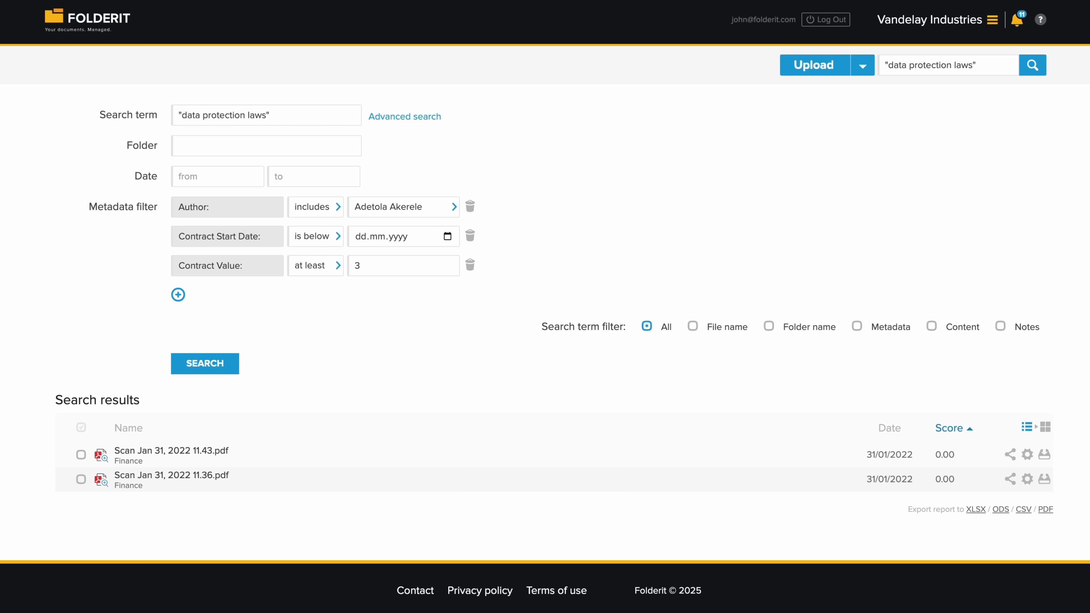
mouse_move(993, 47)
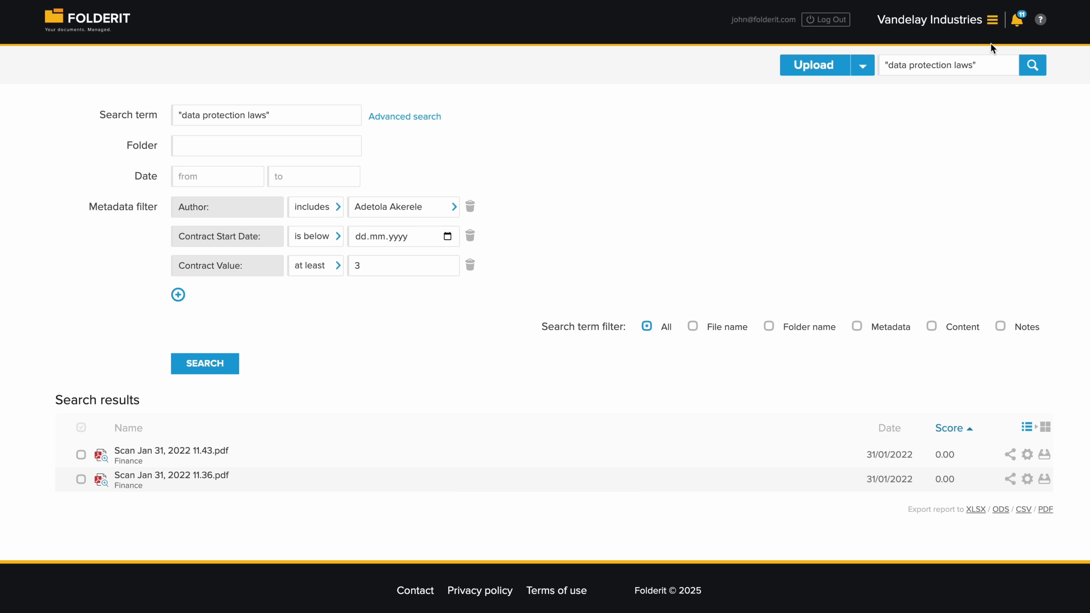
- Visit My profile from the account menu and review the available interface languages
click(992, 19)
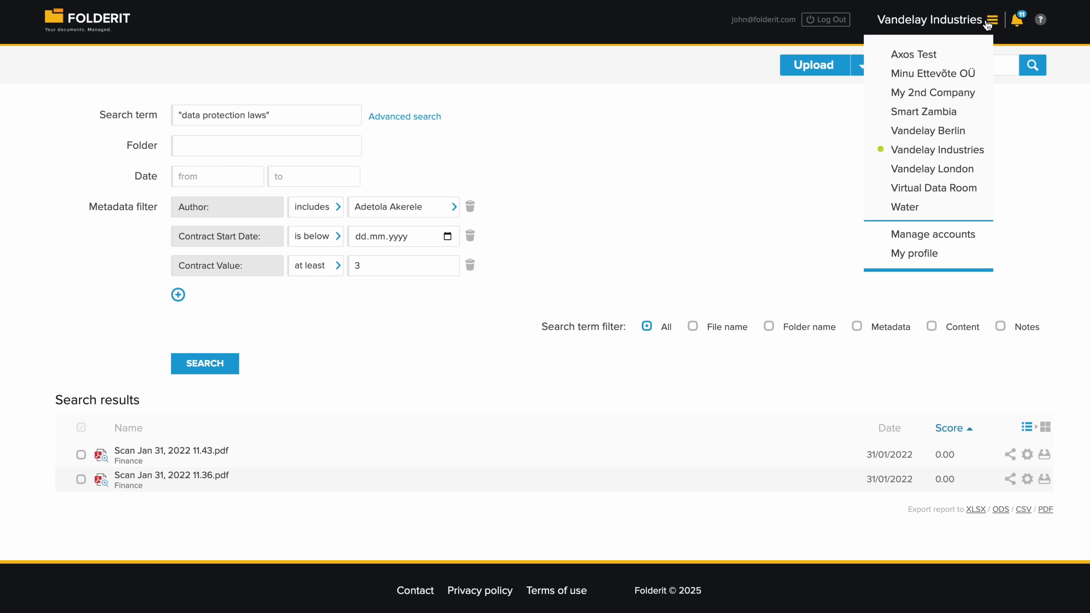
mouse_move(918, 154)
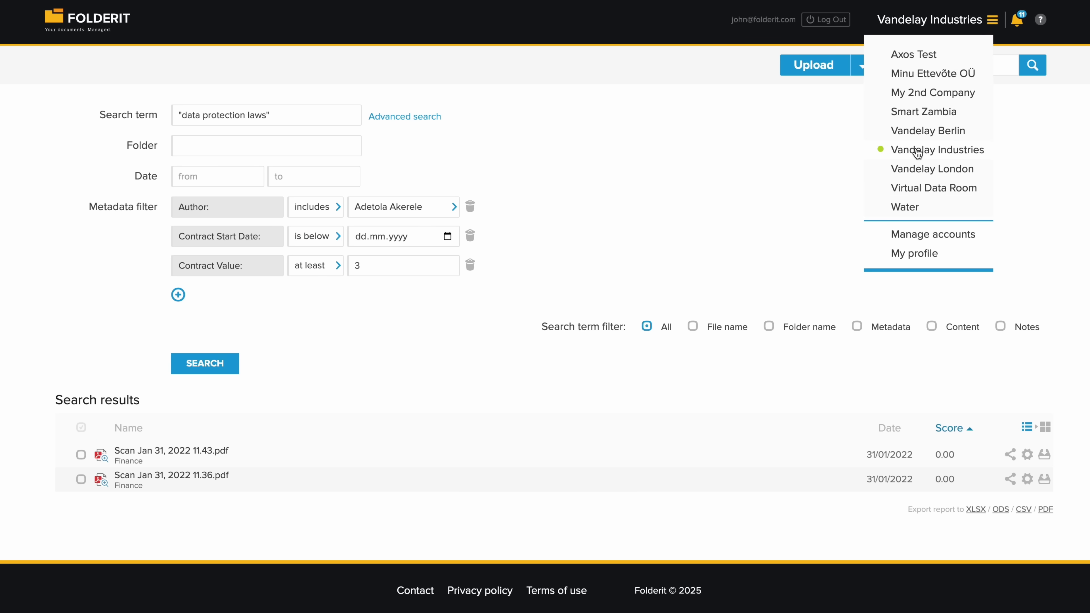
click(932, 92)
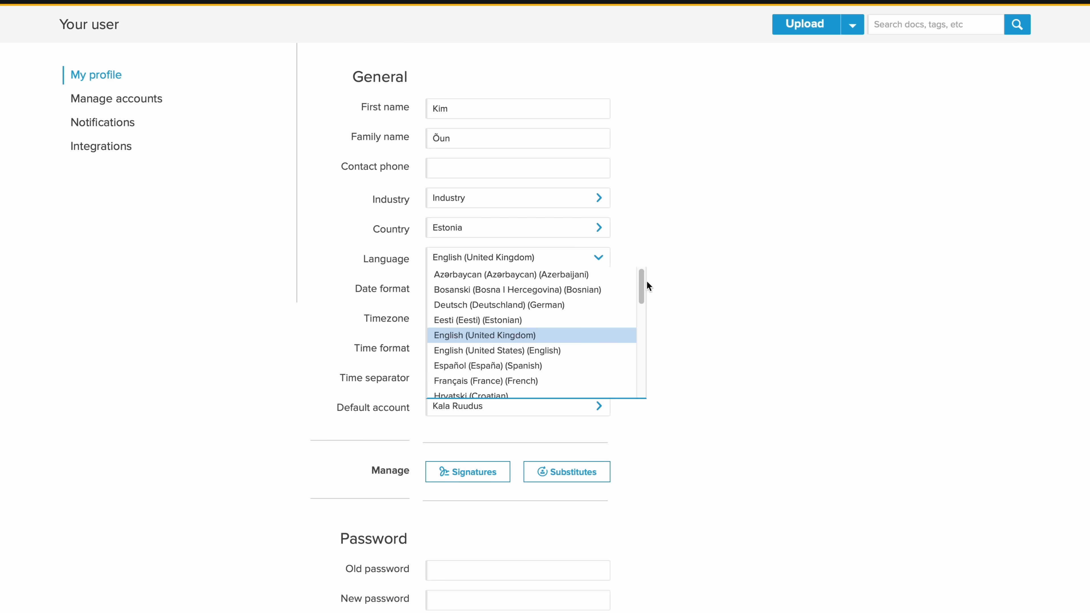
scroll(down, 3)
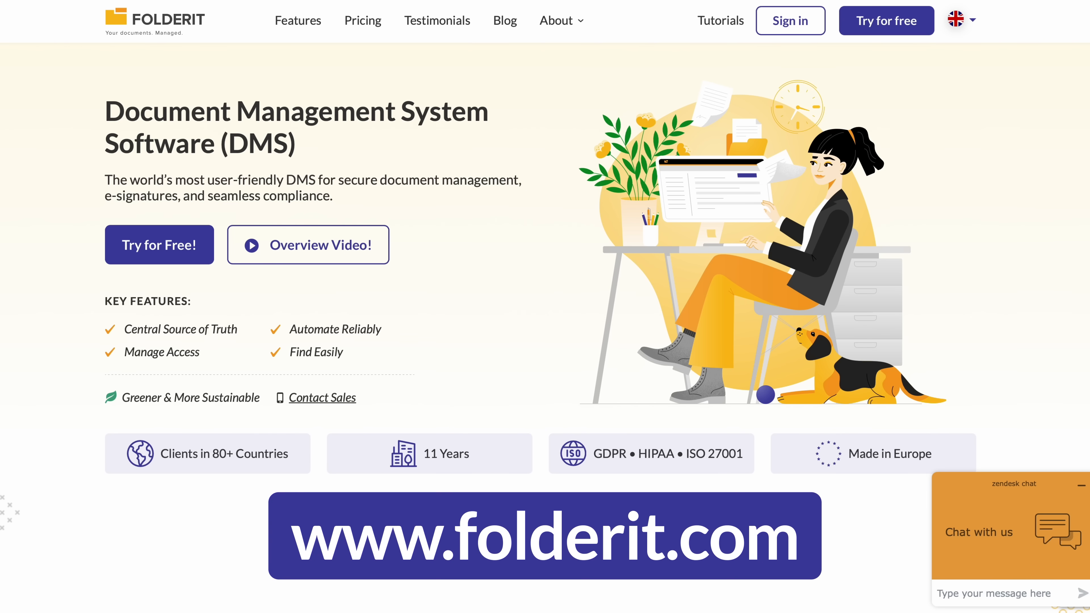
mouse_move(158, 244)
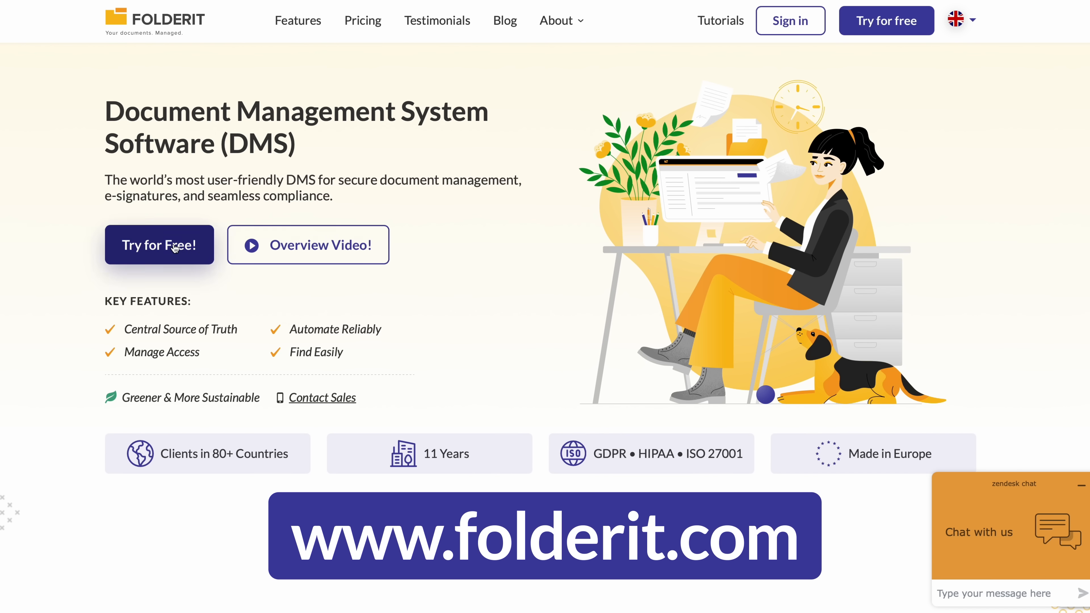